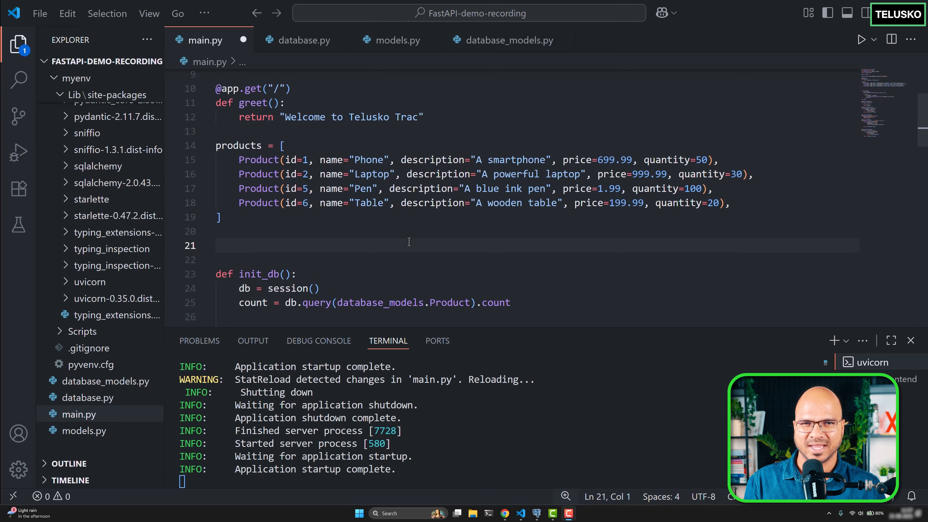
pyautogui.moveTo(310, 289)
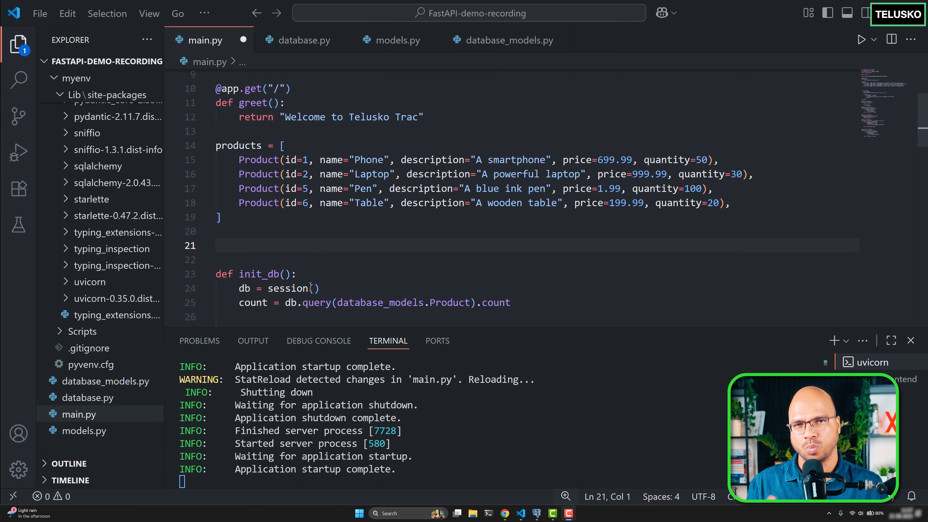
pyautogui.moveTo(287, 288)
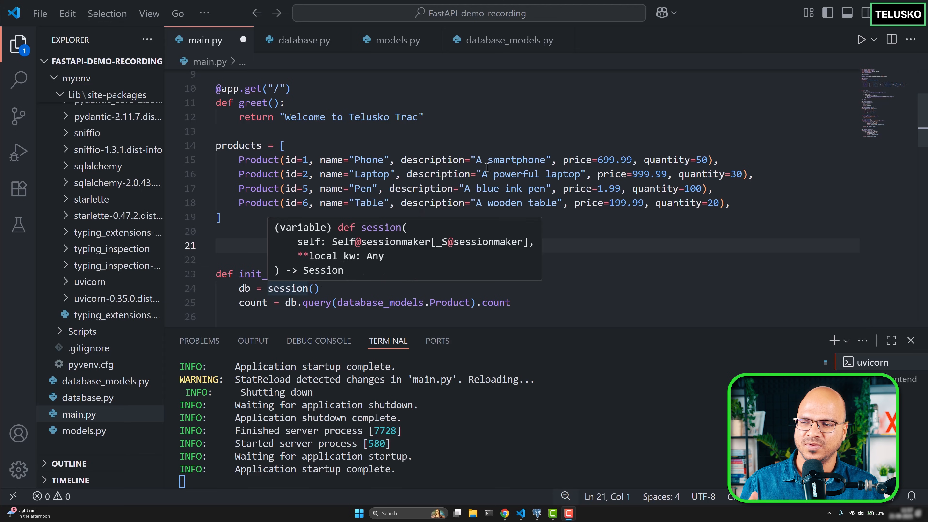
pyautogui.moveTo(588, 250)
pyautogui.write('def')
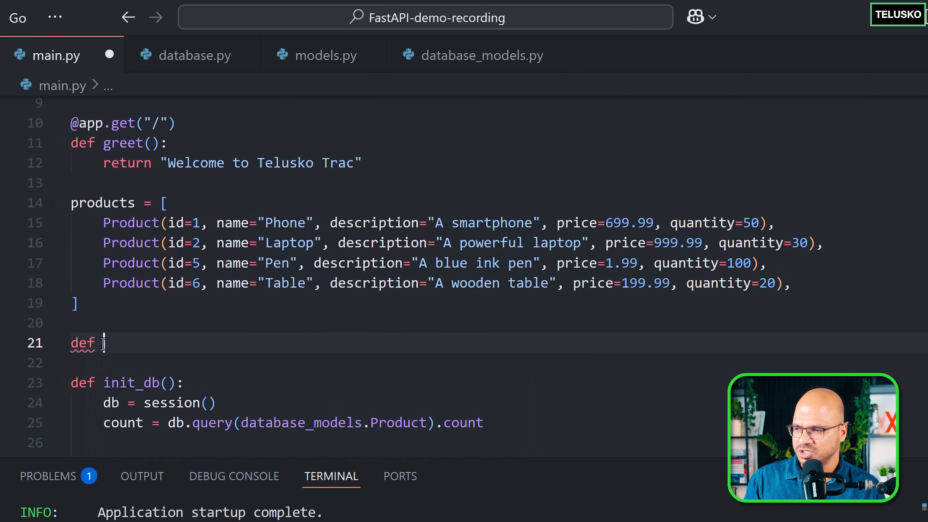
# - Write get_db() creating db = session(), yielding db, and calling db.close()
pyautogui.write('get_db')
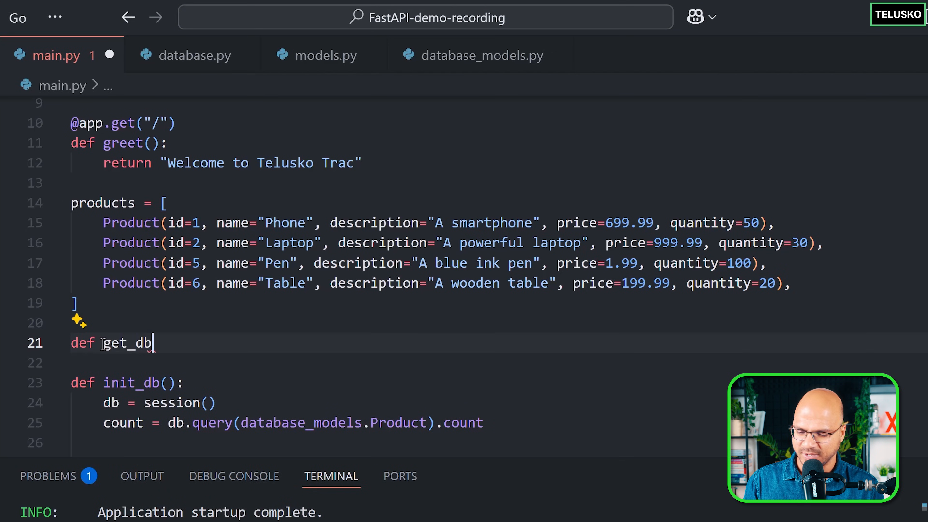
pyautogui.write('():')
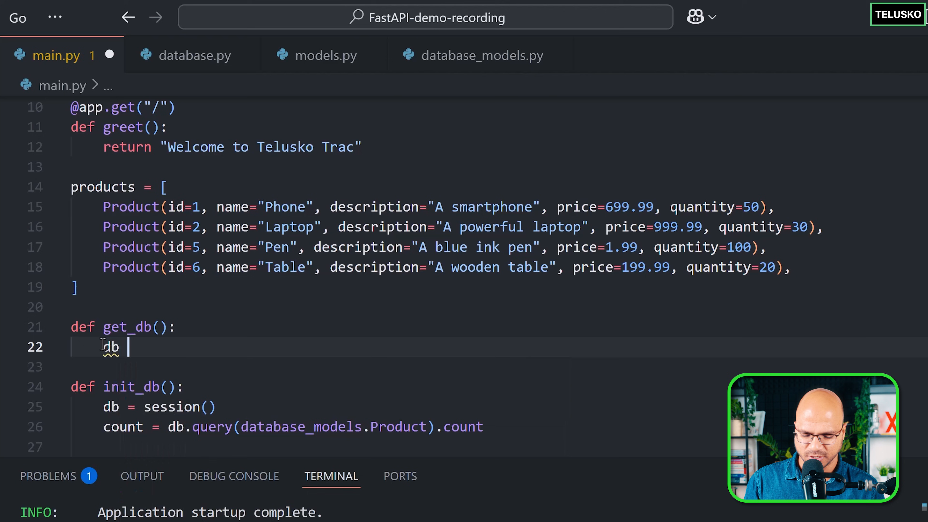
pyautogui.write('= session')
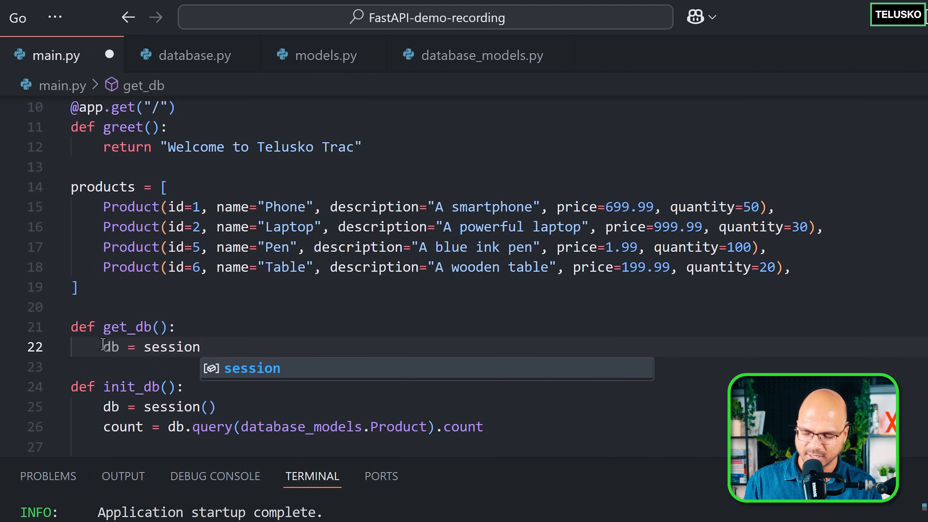
pyautogui.press('Enter')
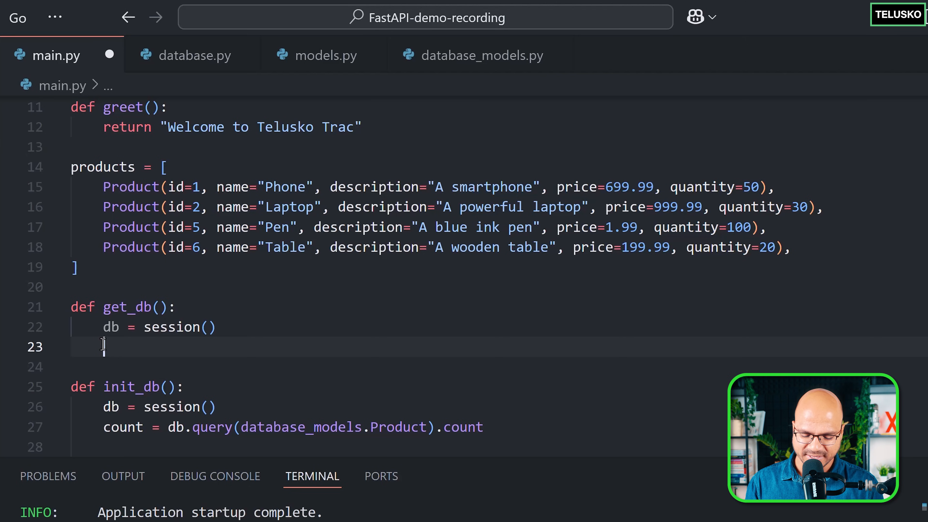
pyautogui.write('yei')
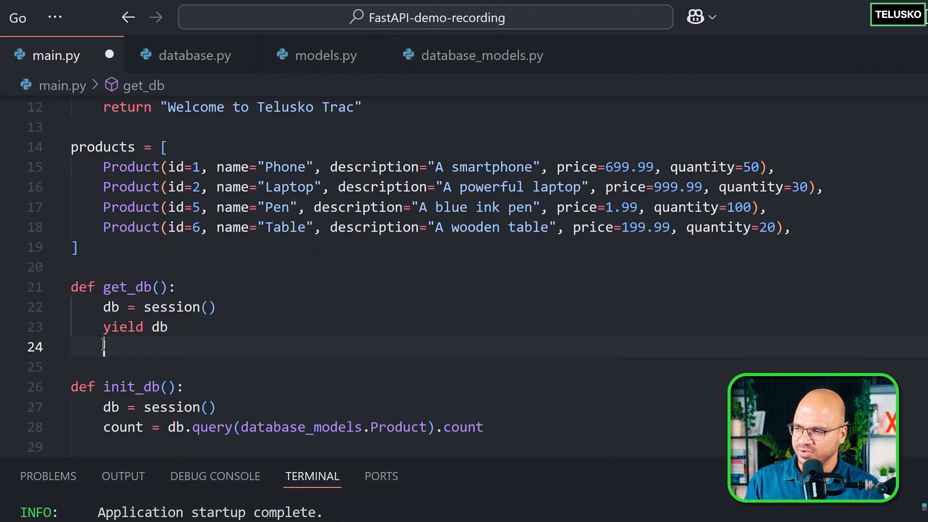
pyautogui.write('db.')
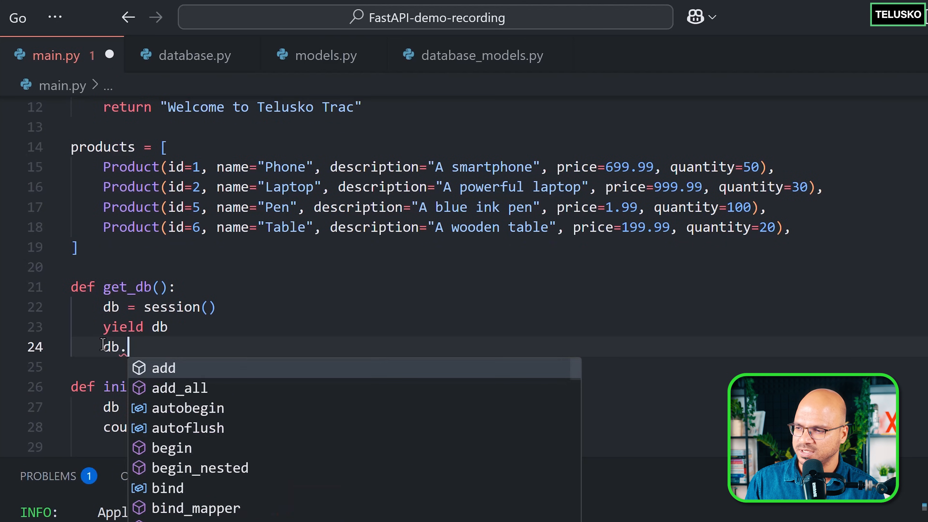
pyautogui.write('close()')
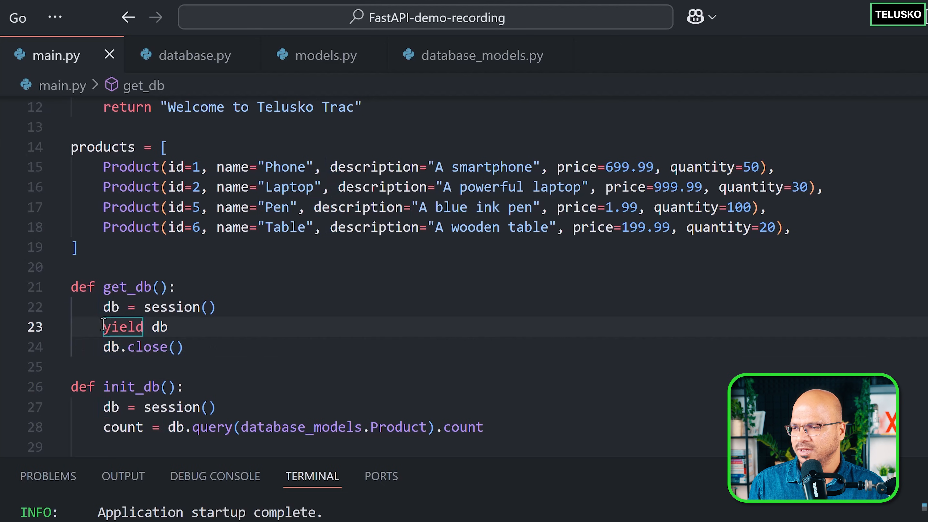
# - Wrap the yield in try: and the db.close() in finally: inside get_db
pyautogui.moveTo(105, 326); pyautogui.dragTo(171, 326)
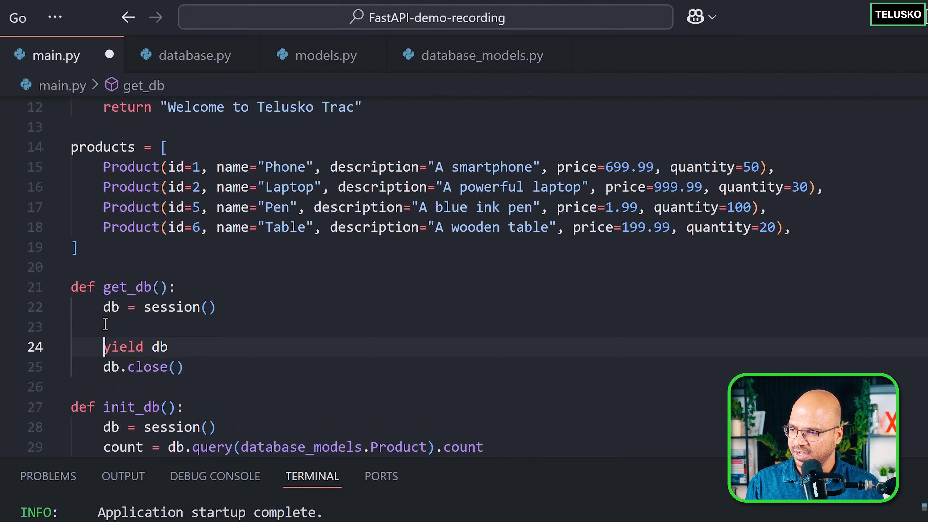
pyautogui.write('try:')
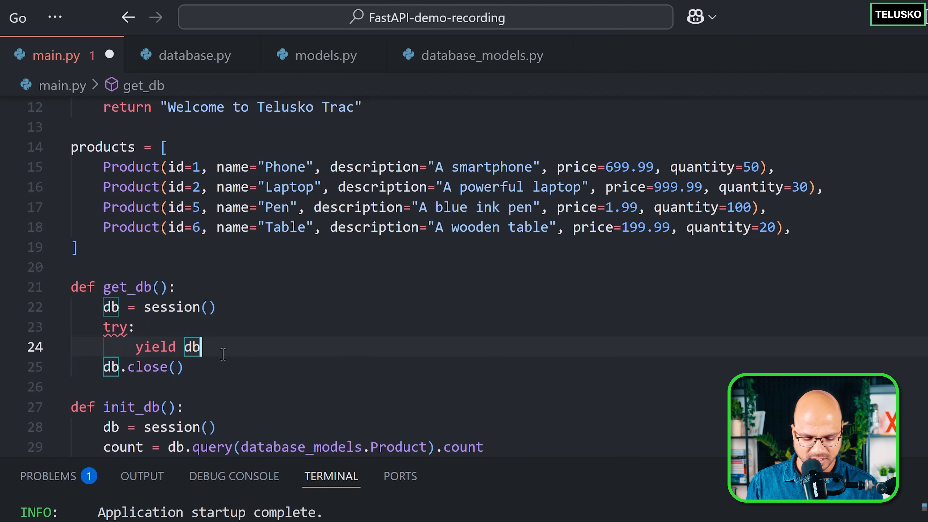
pyautogui.write('finally:')
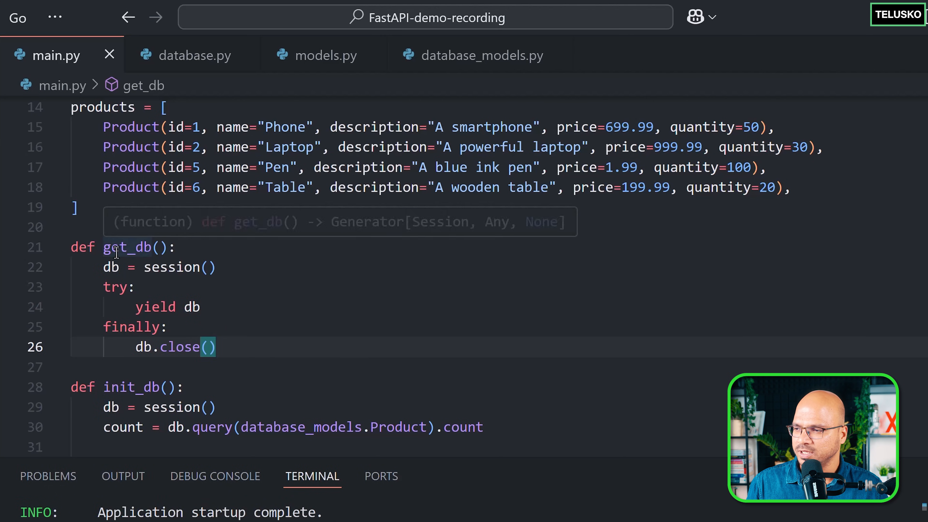
pyautogui.doubleClick(127, 247)
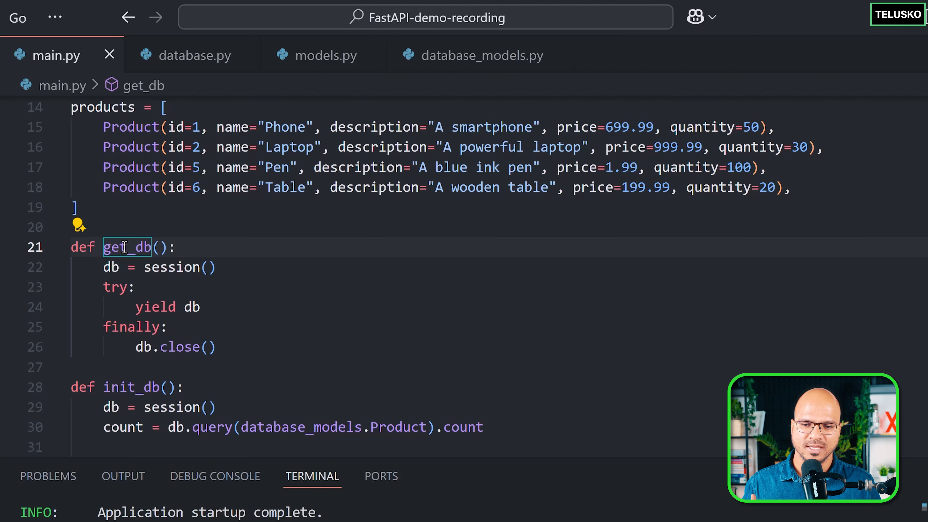
# - Add a db: Session parameter to the get_all_products endpoint
pyautogui.scroll(-3)
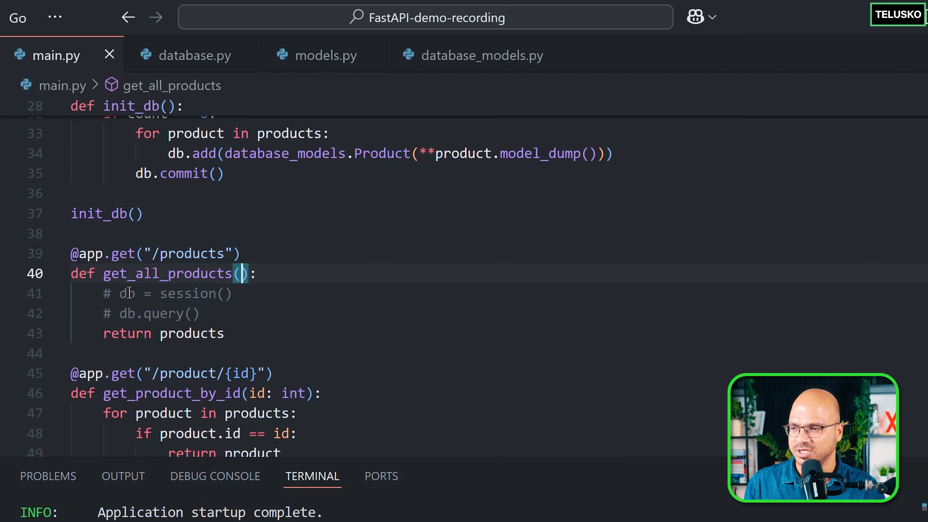
pyautogui.moveTo(168, 273)
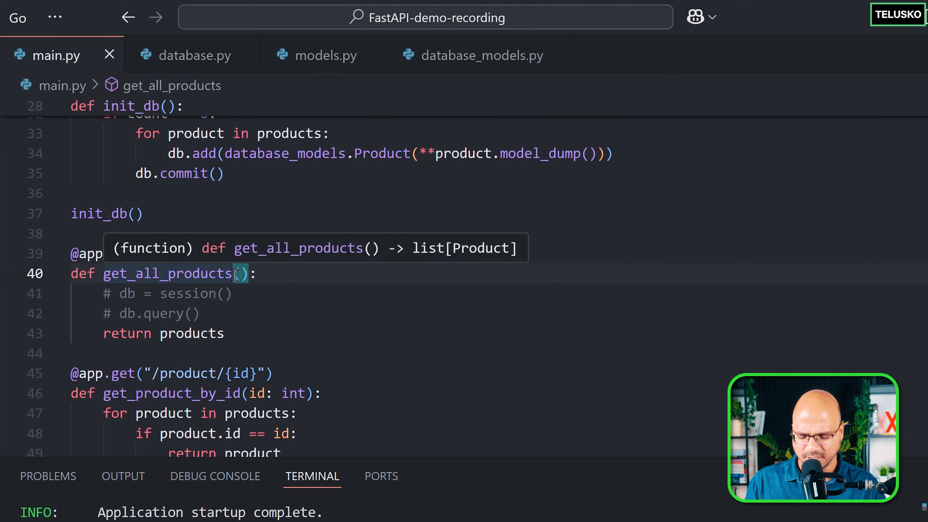
pyautogui.write('db: Session')
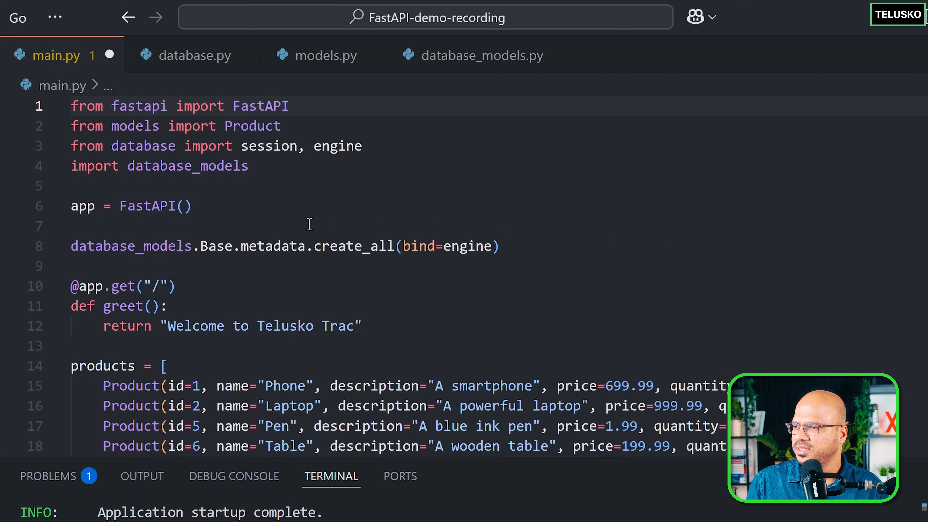
# - Add from sqlalchemy.orm import Session after the existing imports in main.py
pyautogui.doubleClick(187, 166)
pyautogui.write('import')
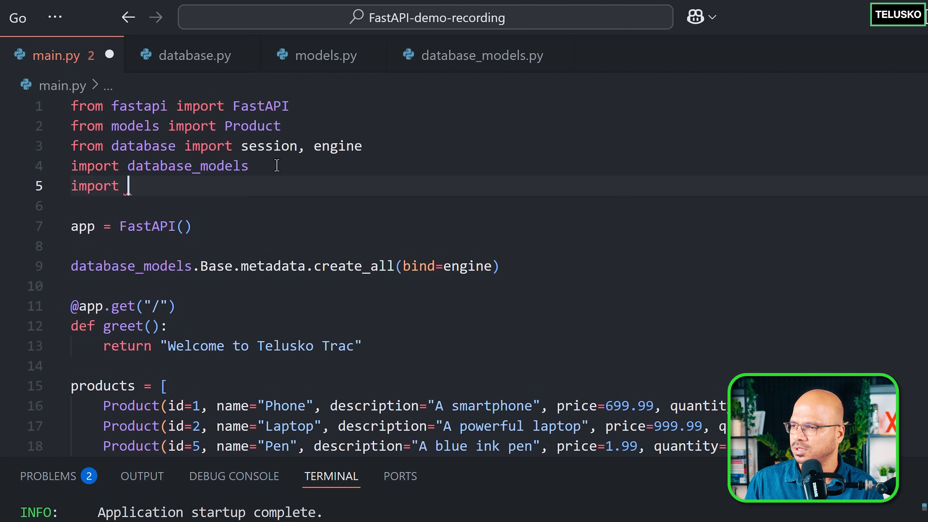
pyautogui.write('sqlalchemy.o')
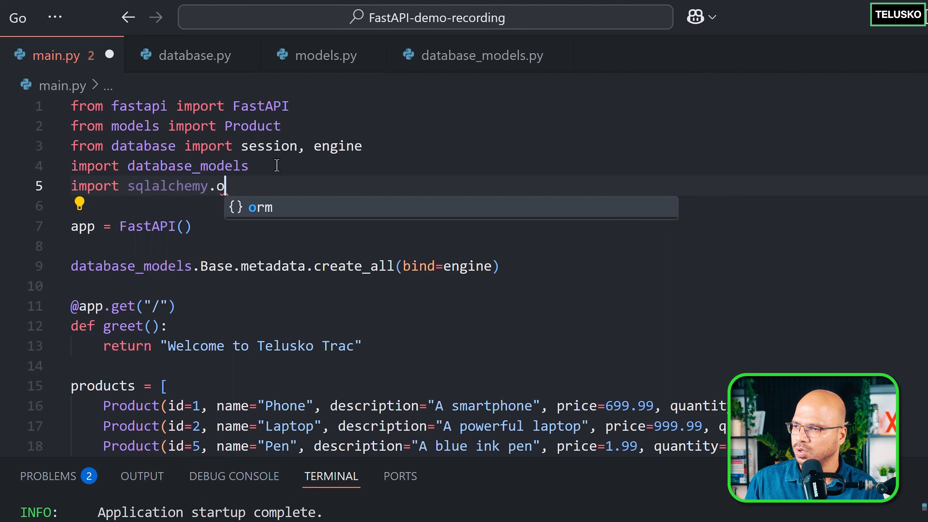
pyautogui.write('rm import')
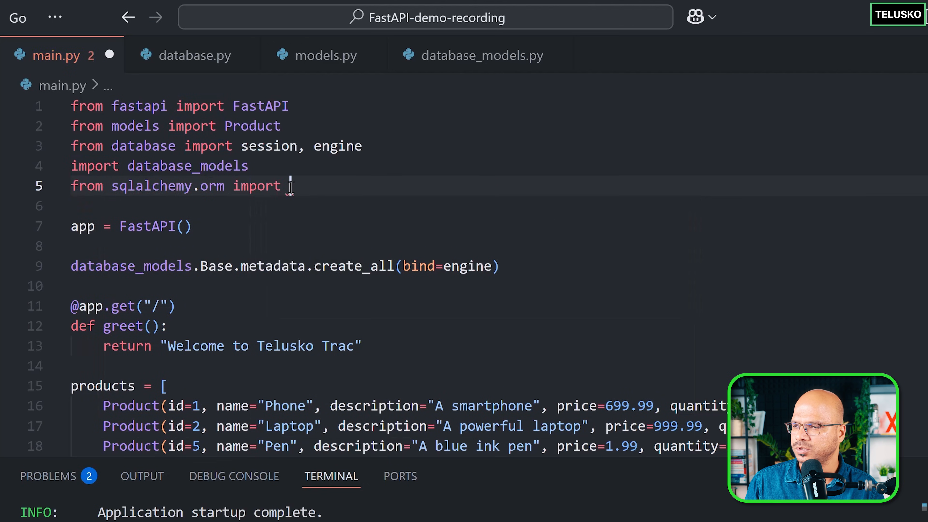
pyautogui.write('Session')
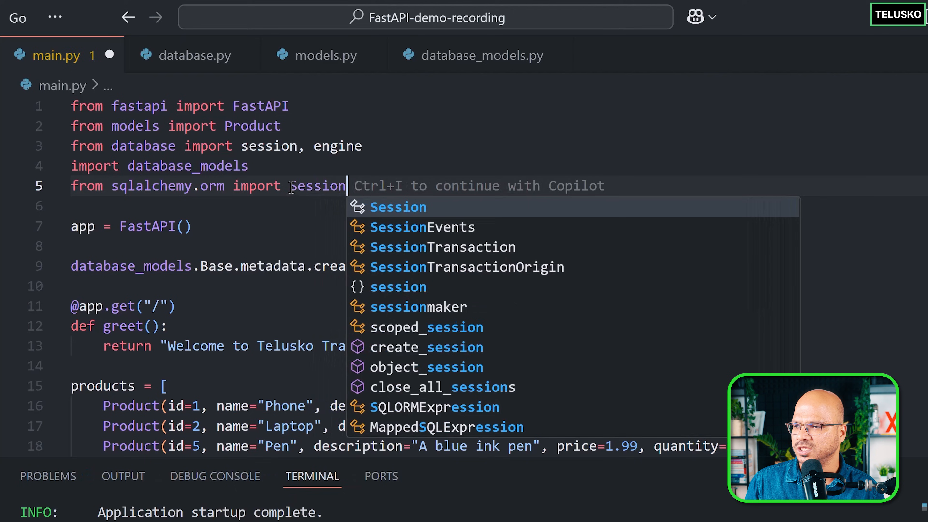
pyautogui.scroll(-3)
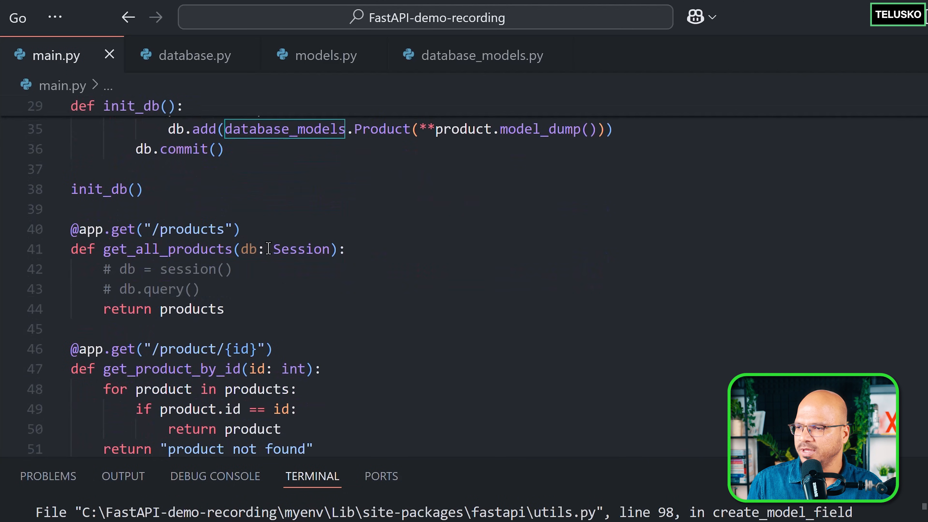
# - Default db to Depends(get_db) and add Depends to the fastapi import
pyautogui.write('= Depends')
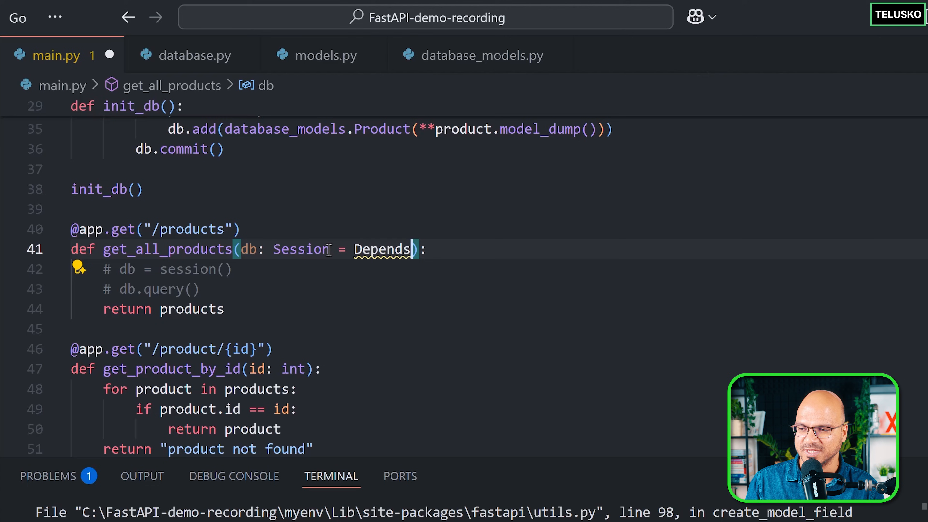
pyautogui.write('()')
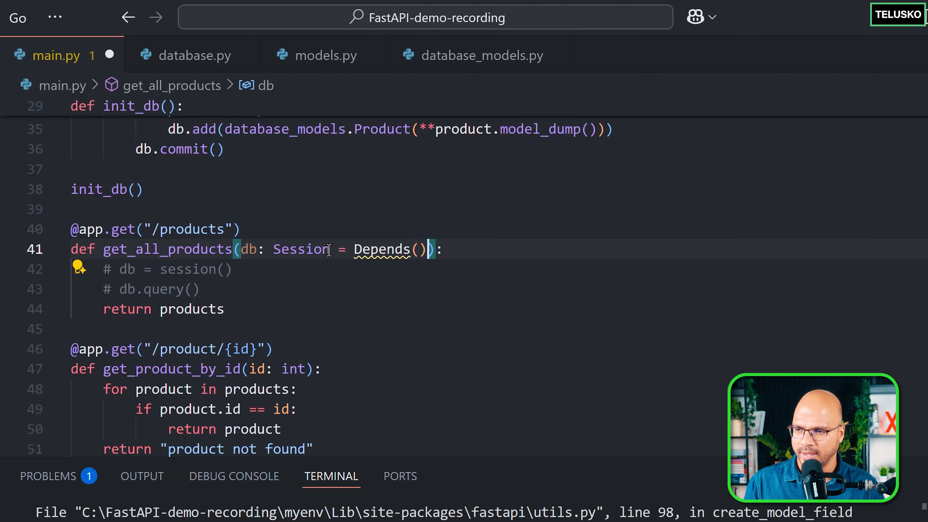
pyautogui.write('get_db')
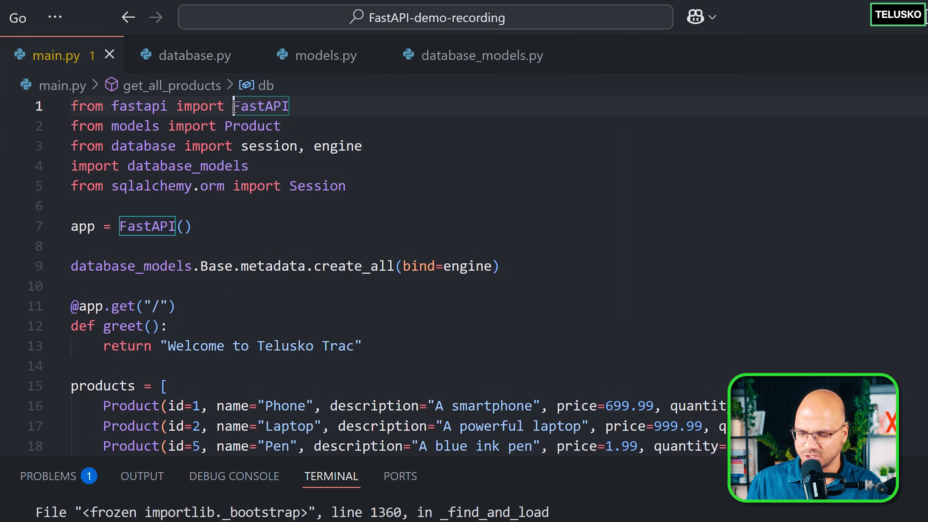
pyautogui.write('Depoeb')
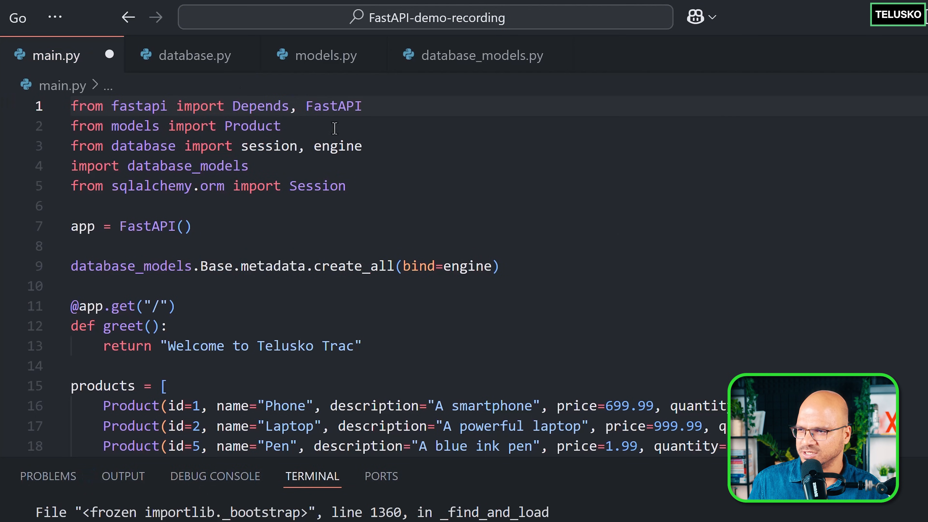
pyautogui.scroll(-3)
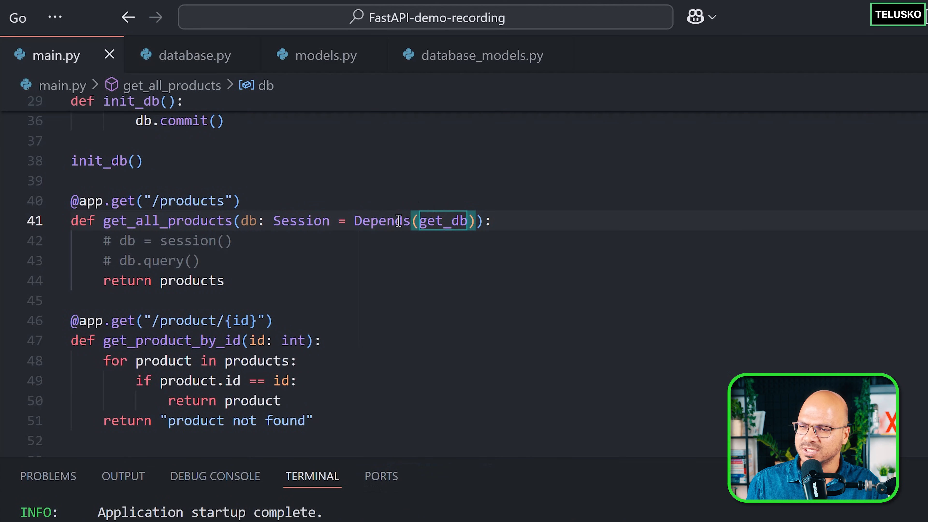
pyautogui.moveTo(381, 221)
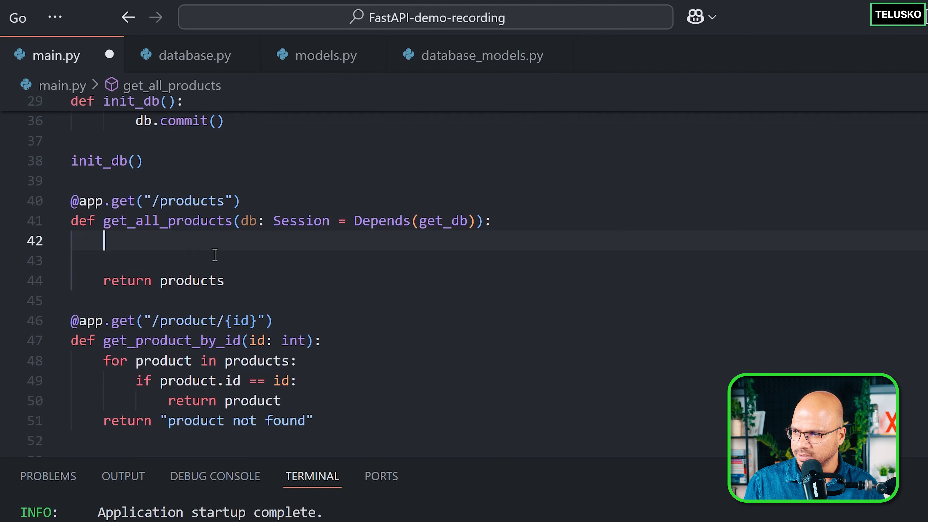
# - Write db_products = db.query(database_models.Product).all() in get_all_products
pyautogui.write('products')
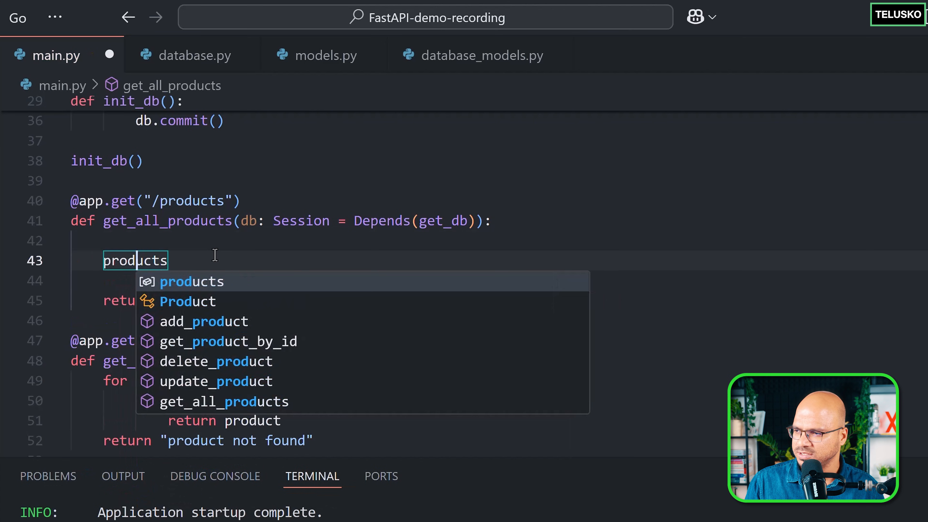
pyautogui.write('db_')
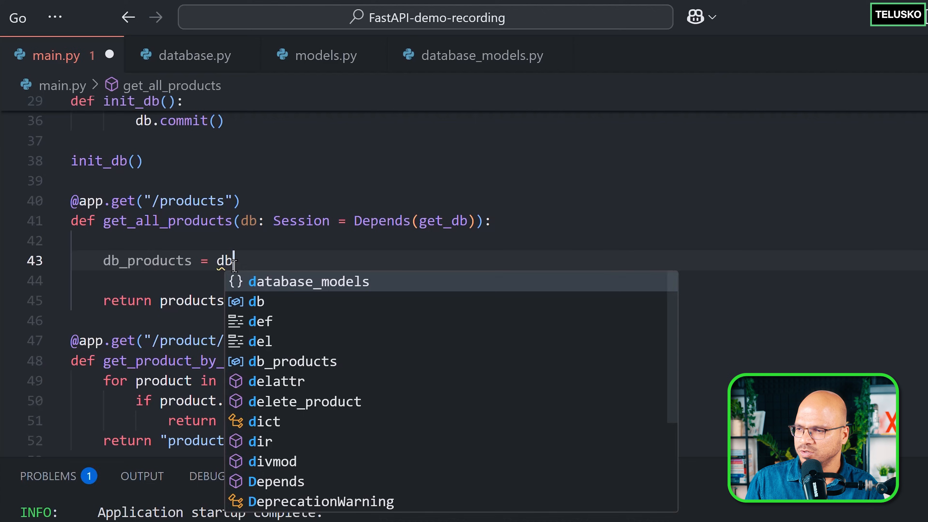
pyautogui.write('.')
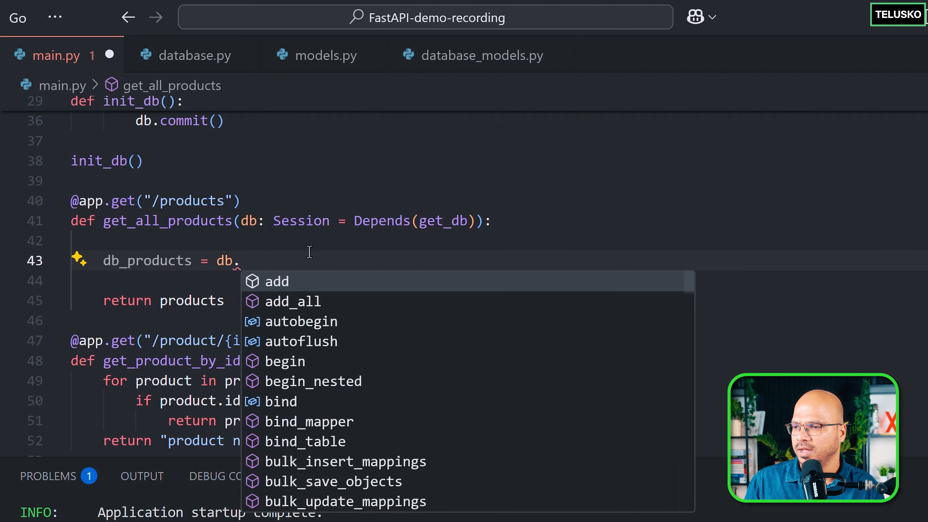
pyautogui.write('query')
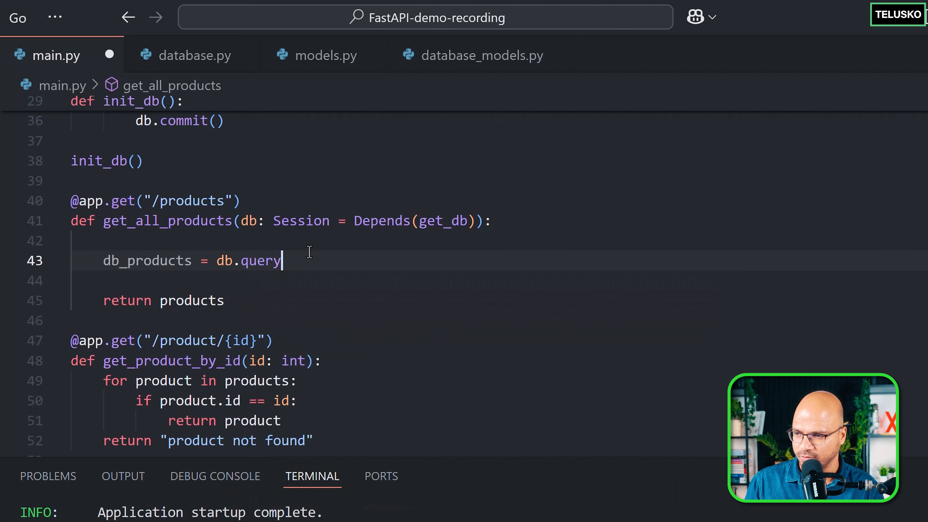
pyautogui.write('.')
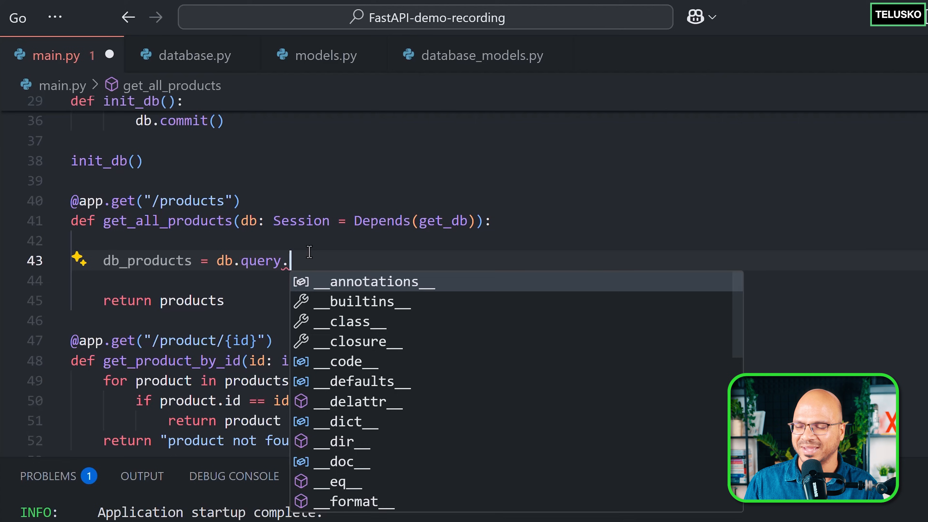
pyautogui.press('Backspace')
pyautogui.write('(')
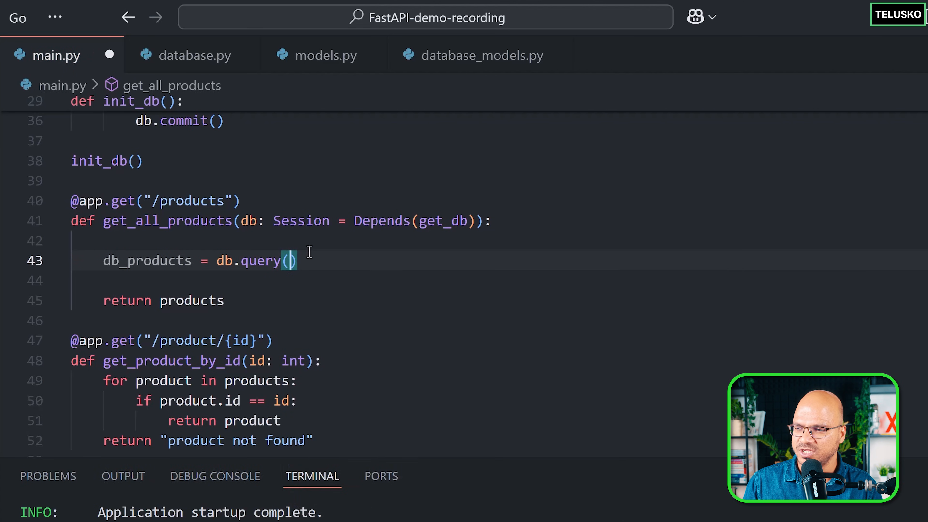
pyautogui.write('database_models.Product).all()')
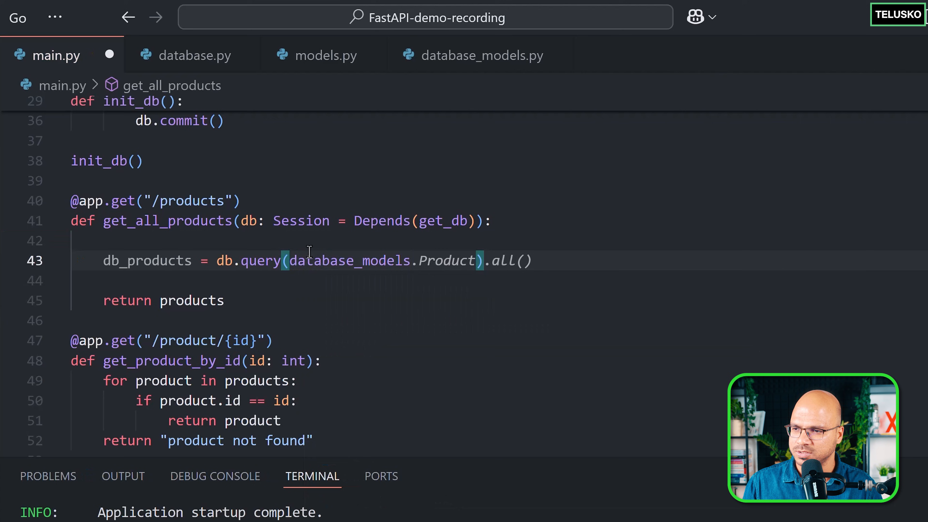
# - Change the get_all_products return value to db_products
pyautogui.click(531, 260)
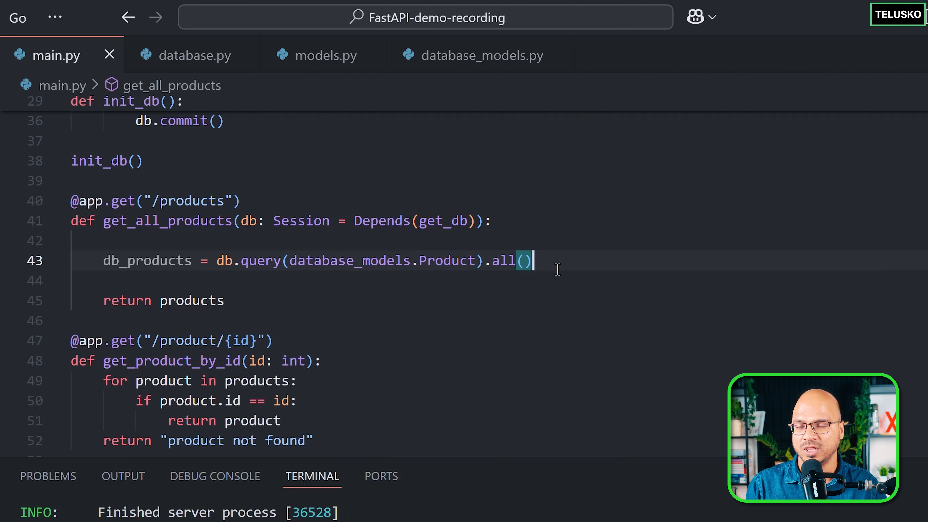
pyautogui.write('d')
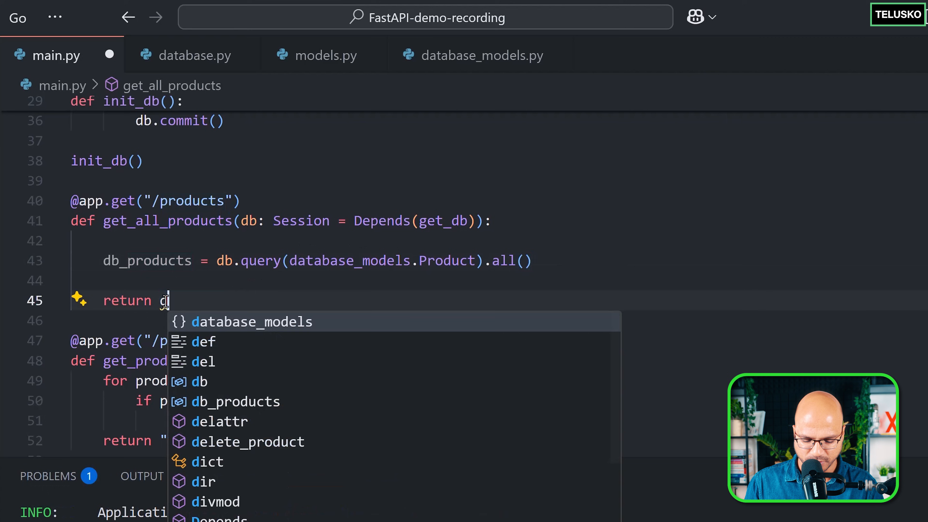
pyautogui.write('b_products')
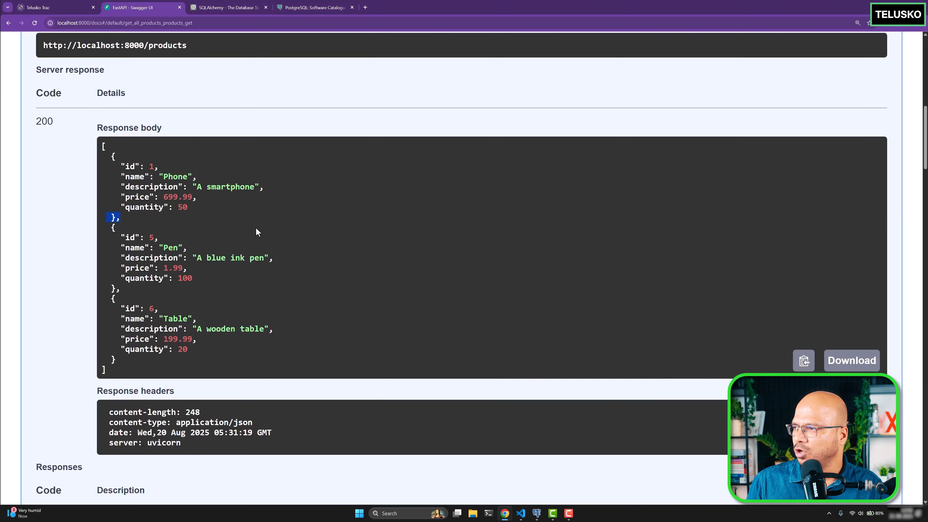
# - Execute GET /products in Swagger UI and view the four returned products including Laptop
pyautogui.scroll(3)
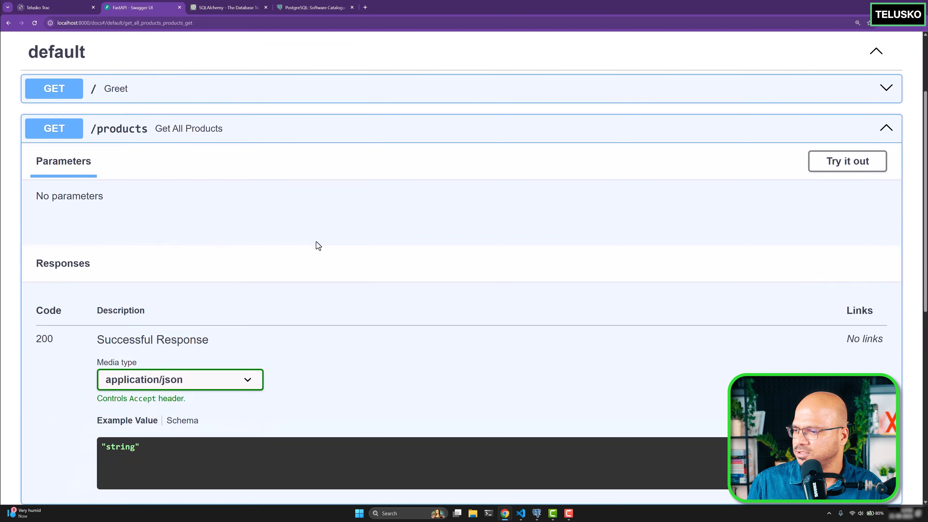
pyautogui.click(847, 161)
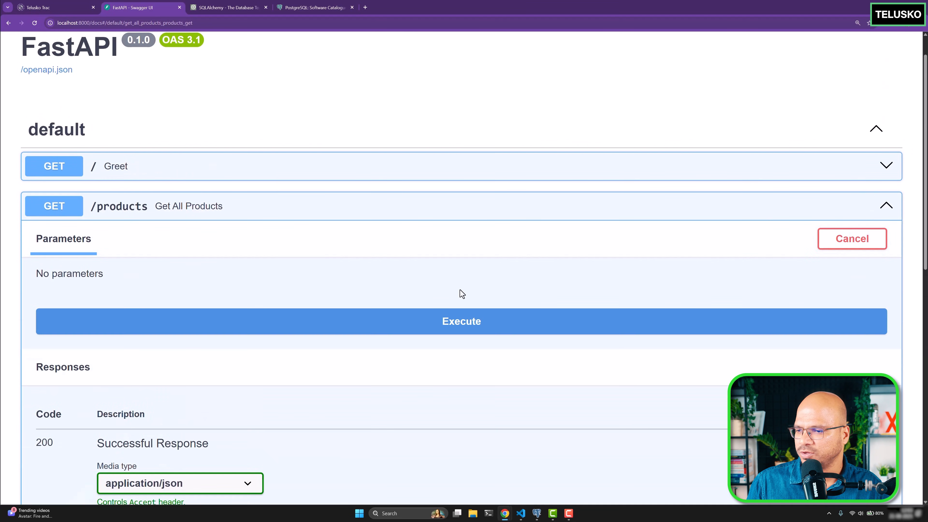
pyautogui.click(461, 321)
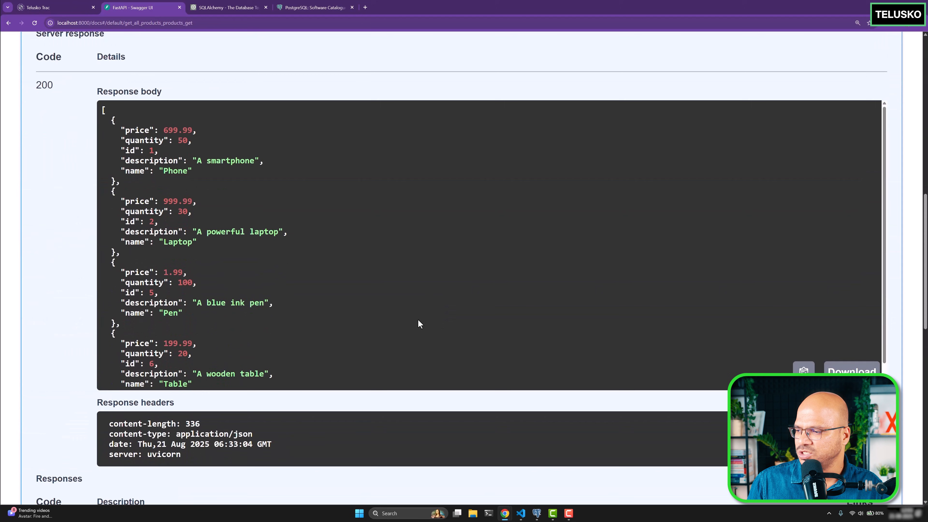
pyautogui.scroll(-3)
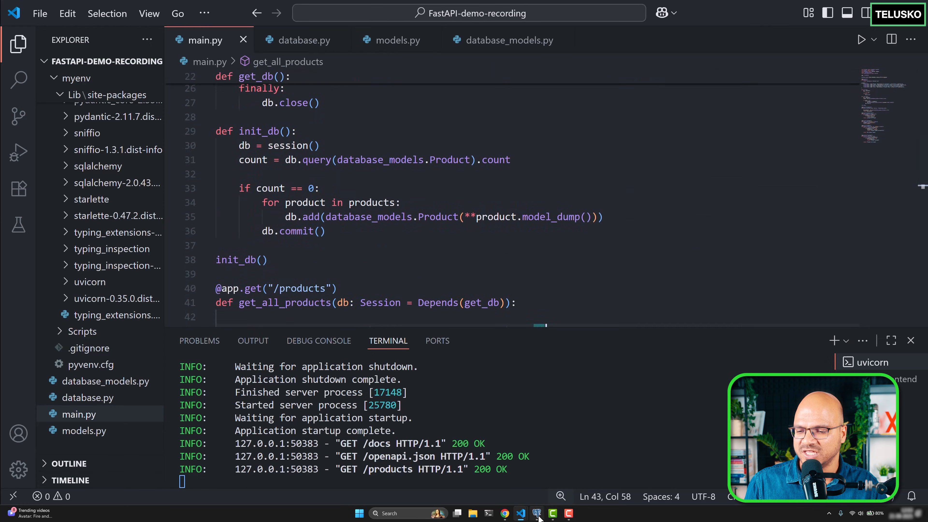
# - Switch to pgAdmin and promote the product data view to a Query Tool editor
pyautogui.click(552, 513)
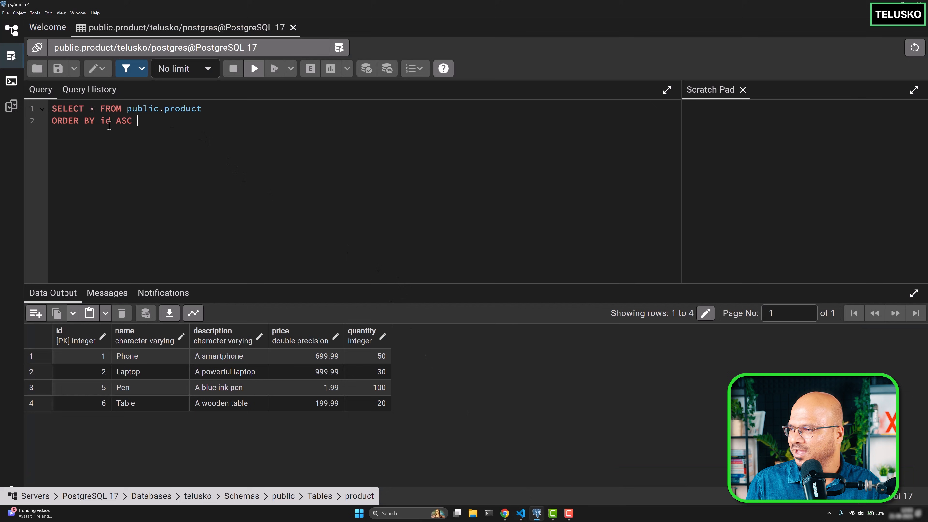
pyautogui.write('u')
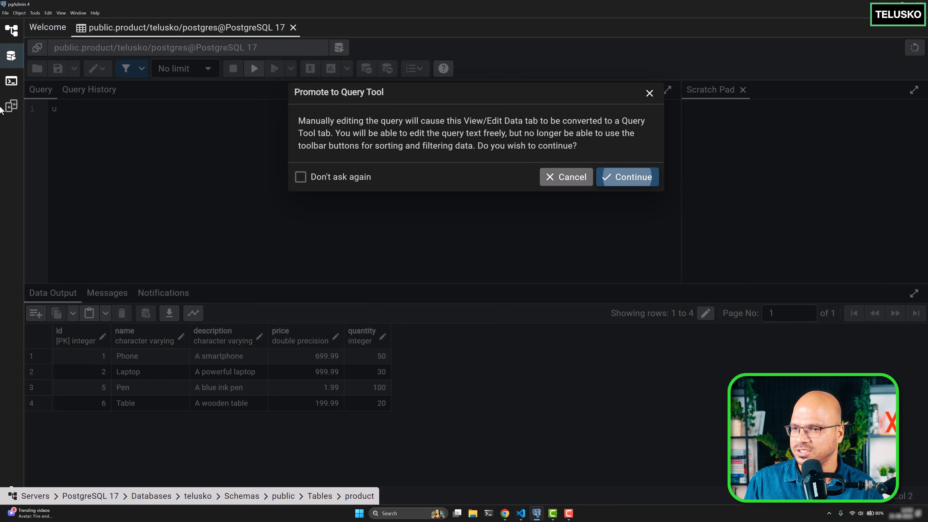
pyautogui.click(627, 177)
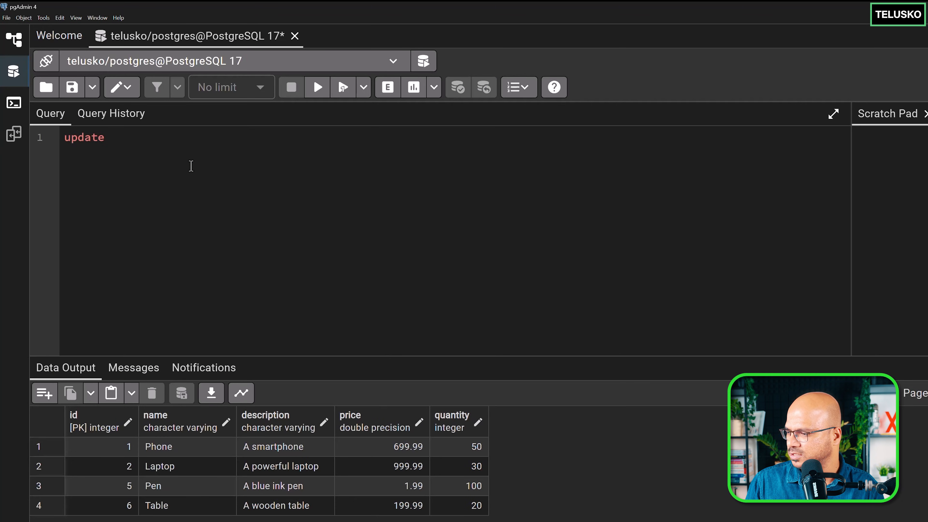
# - Run UPDATE product SET name='Table table' WHERE id=6
pyautogui.write('product set')
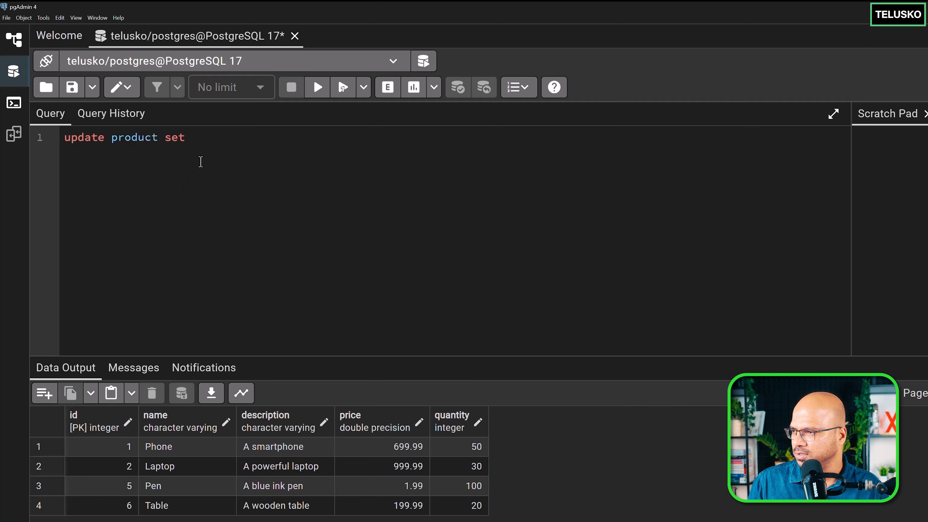
pyautogui.write('name')
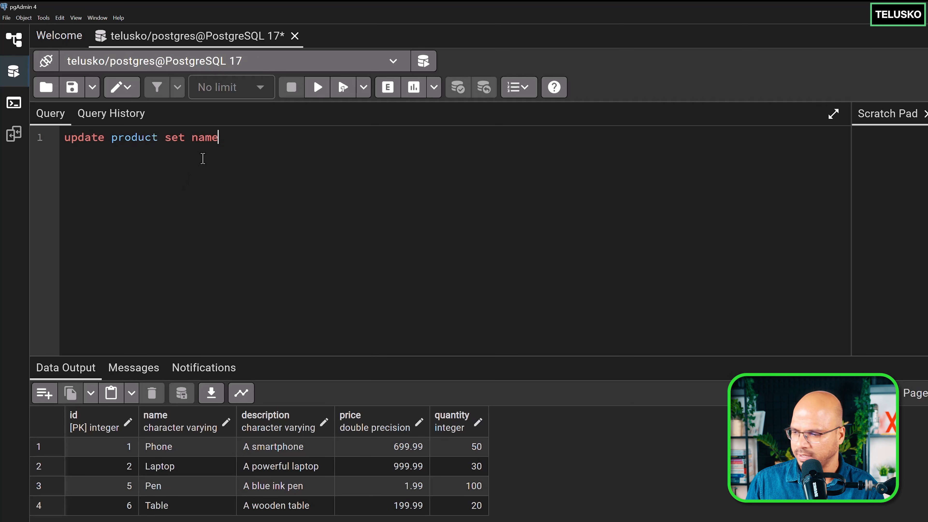
pyautogui.write("='T'")
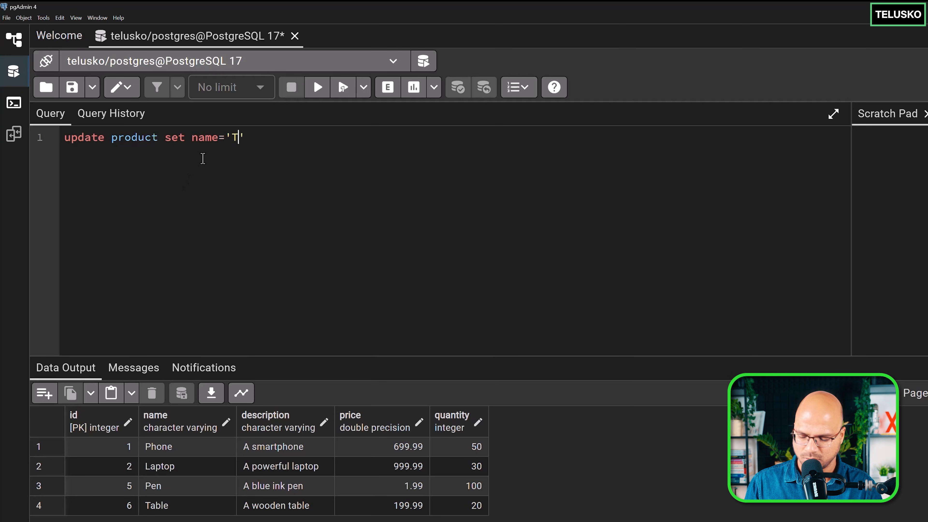
pyautogui.write('able table')
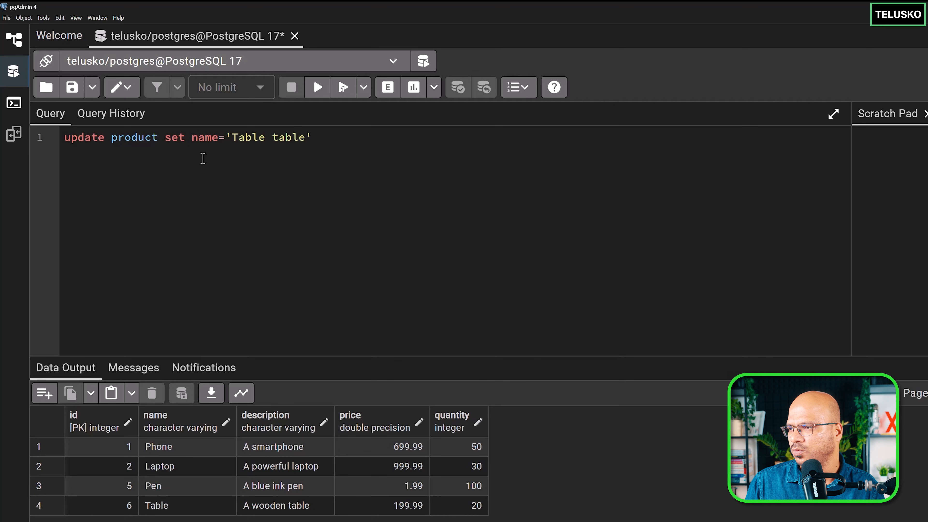
pyautogui.write('where id')
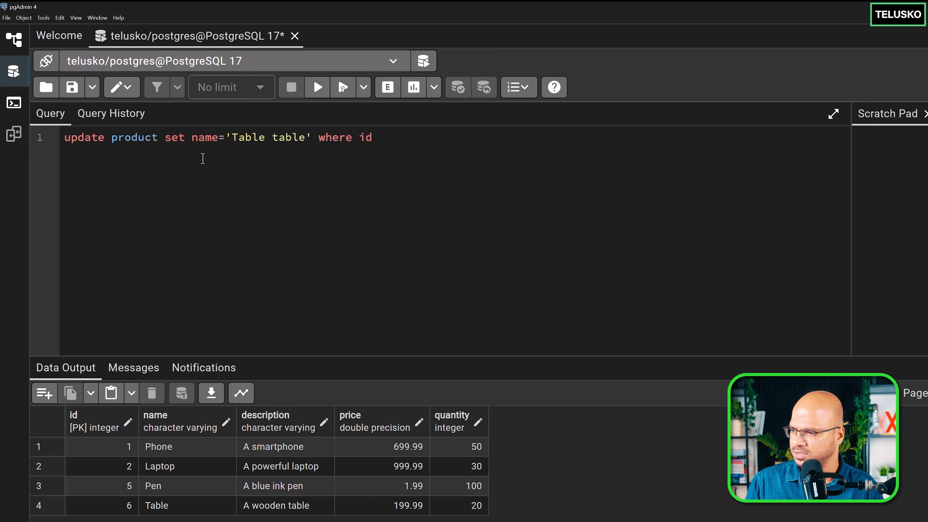
pyautogui.write('=6')
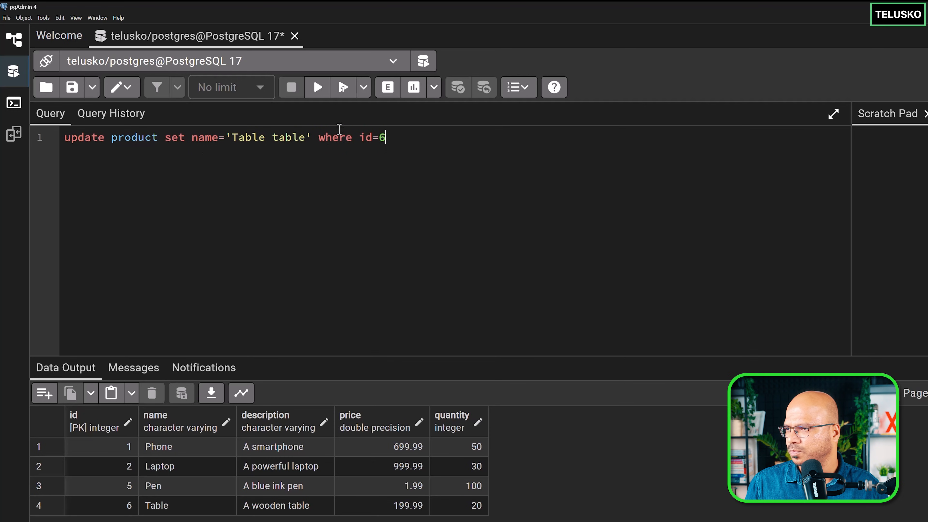
pyautogui.click(316, 87)
pyautogui.write('select * from')
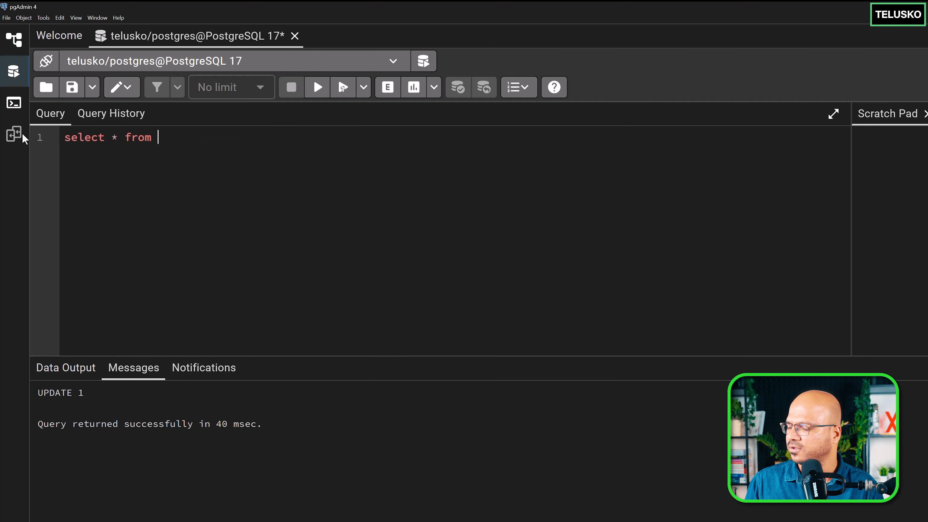
pyautogui.write('product')
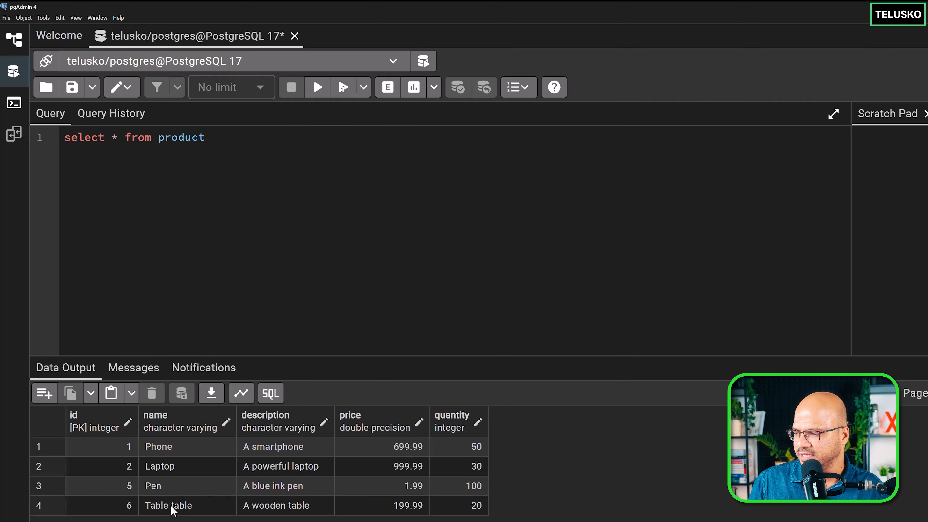
pyautogui.moveTo(250, 367)
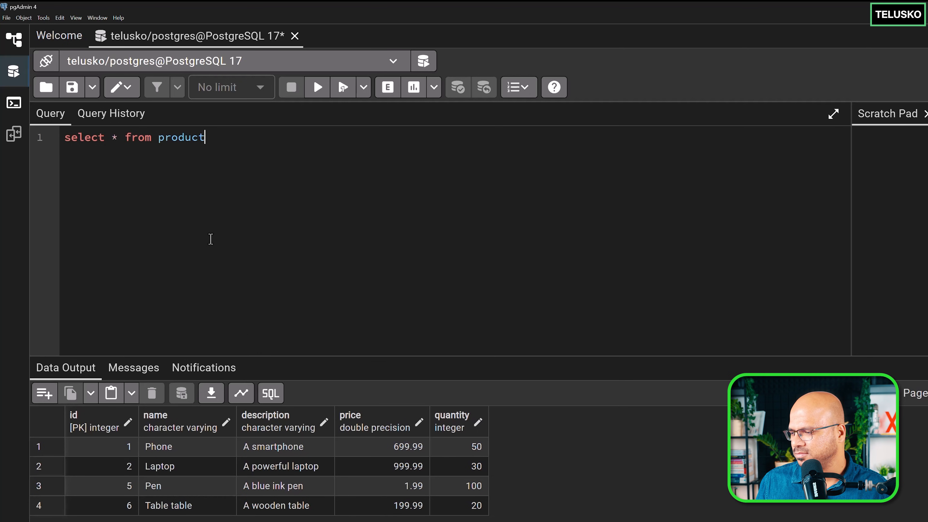
pyautogui.moveTo(222, 303)
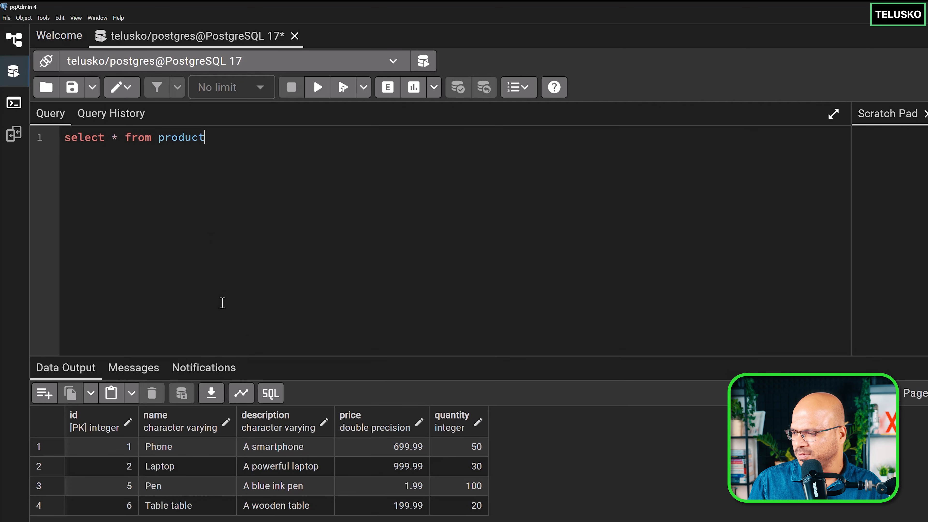
pyautogui.moveTo(243, 285)
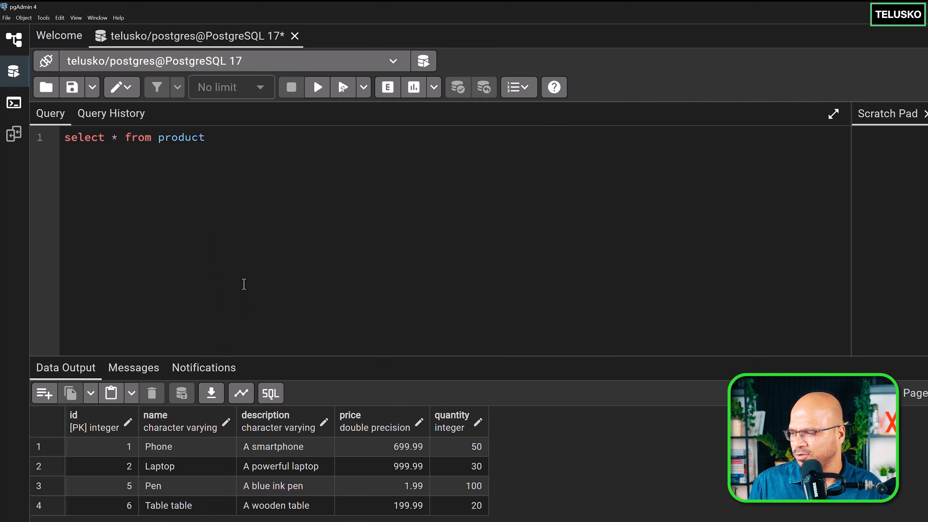
pyautogui.click(206, 137)
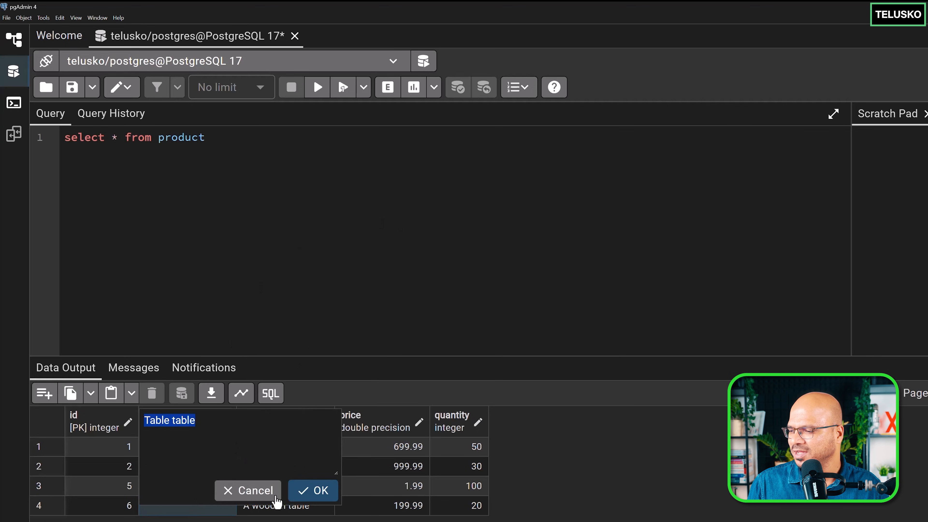
pyautogui.press('alt+tab')
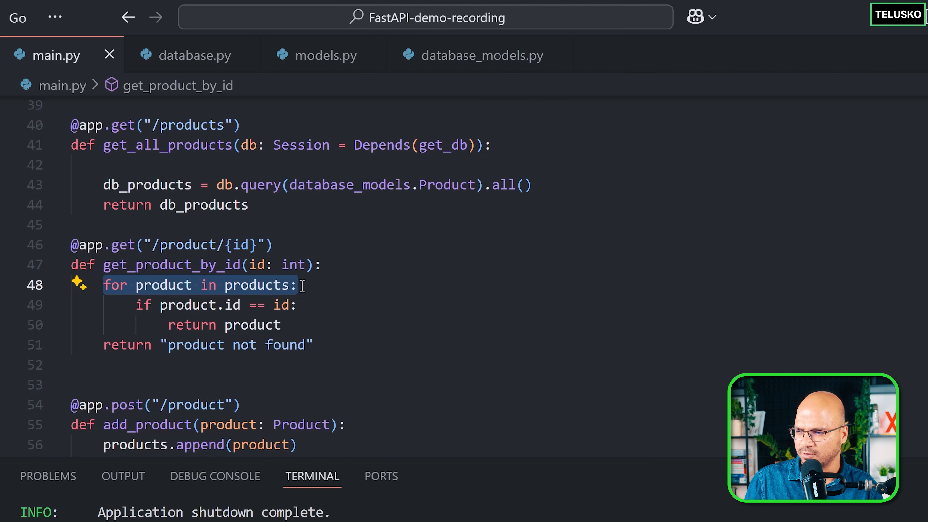
# - Replace the for loop with db_product = db.query(database_models.Product) in get_product_by_id
pyautogui.press('Delete')
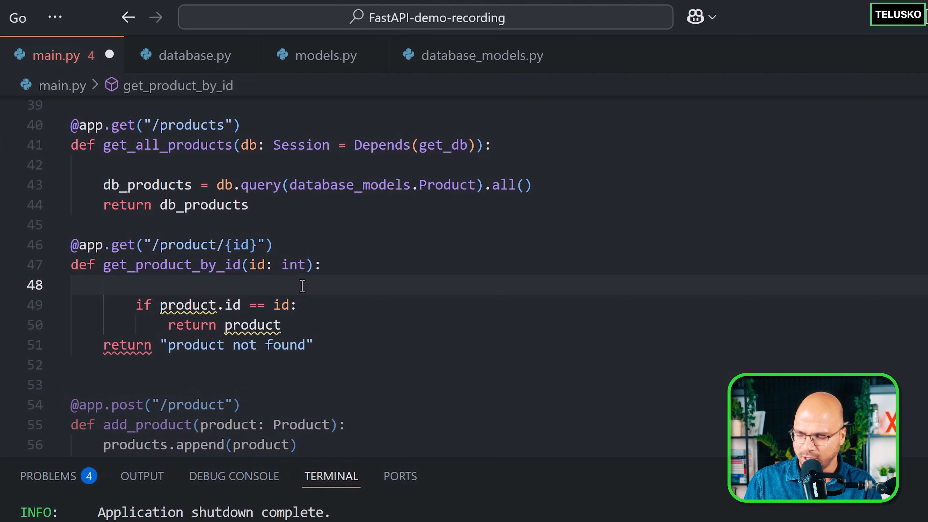
pyautogui.write('product =')
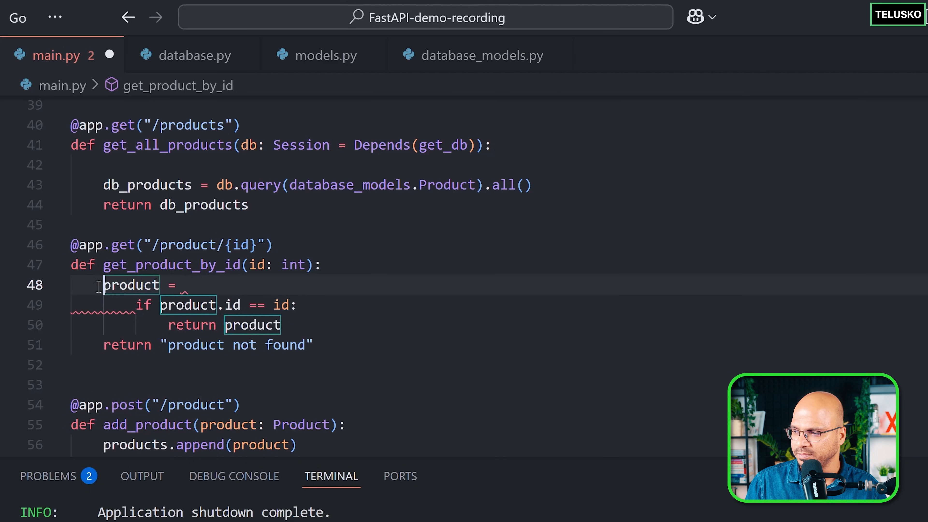
pyautogui.write('db_product')
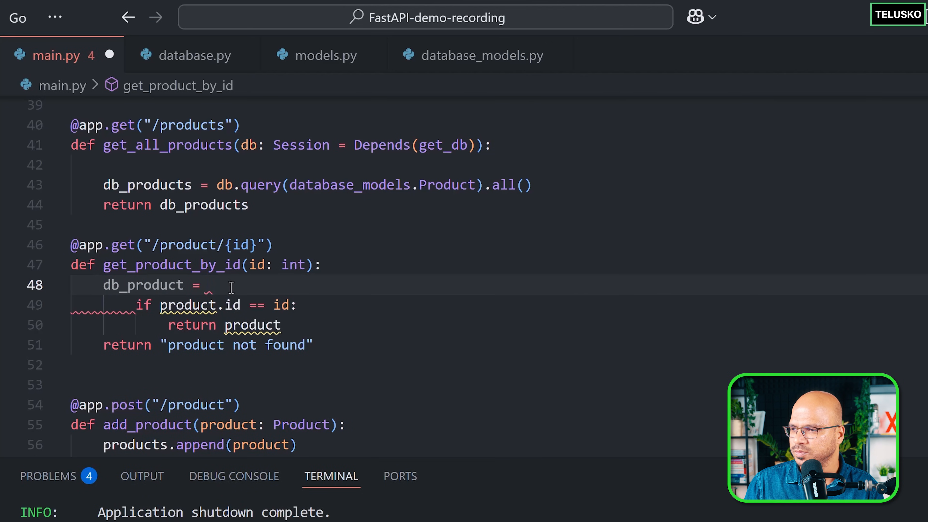
pyautogui.write('db.query')
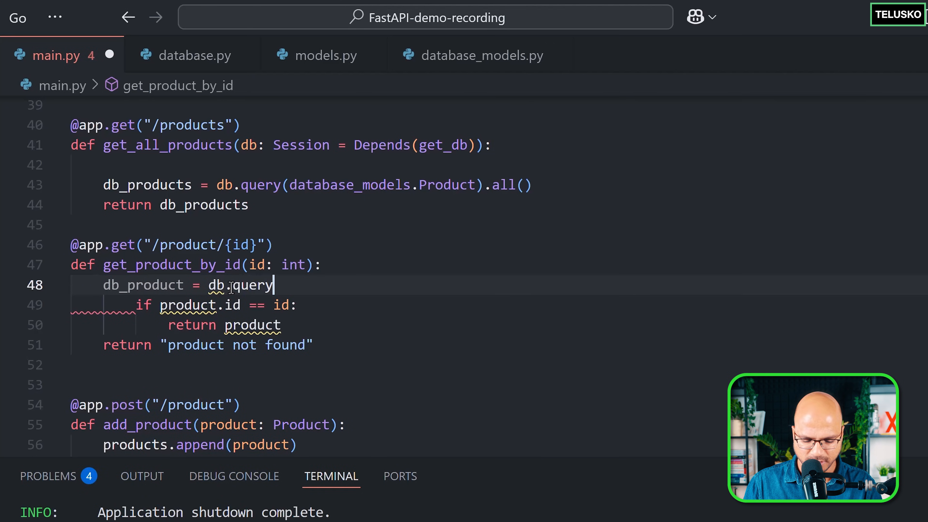
pyautogui.write('(database_models.Product).')
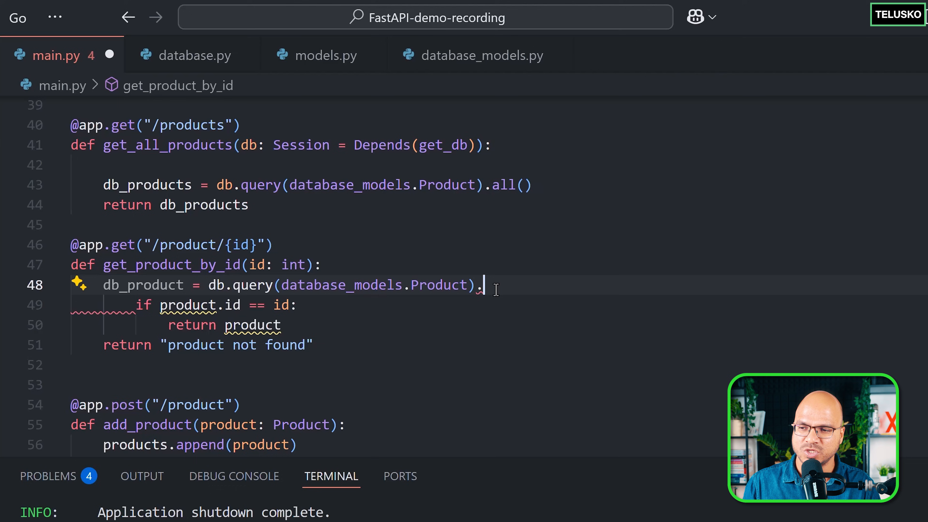
# - Chain .filter(database_models.Product.id == id).first() onto the db_product query
pyautogui.write('filter')
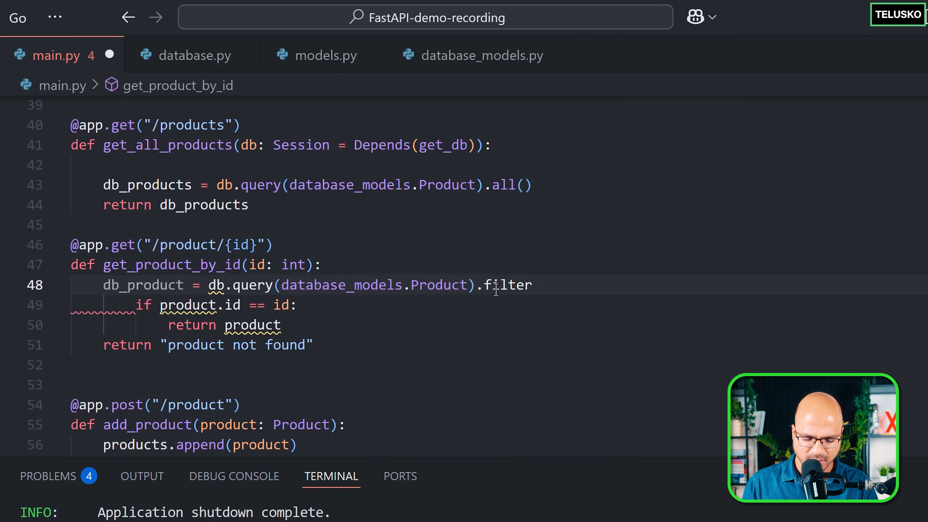
pyautogui.write('(database_models.Product')
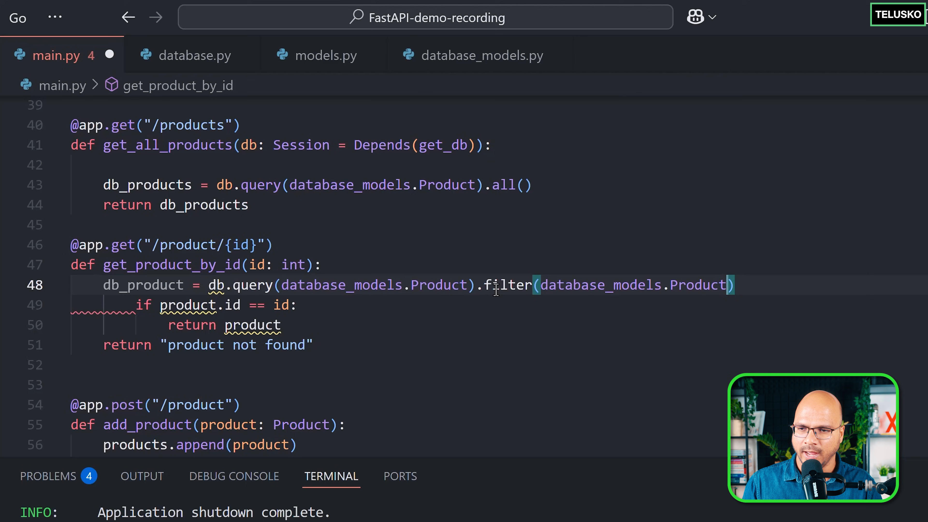
pyautogui.write('.id ==')
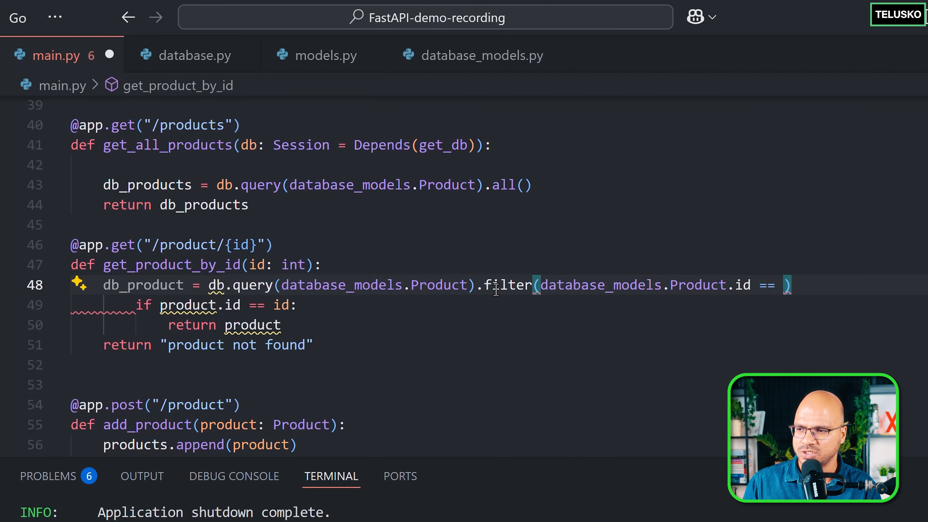
pyautogui.write('id')
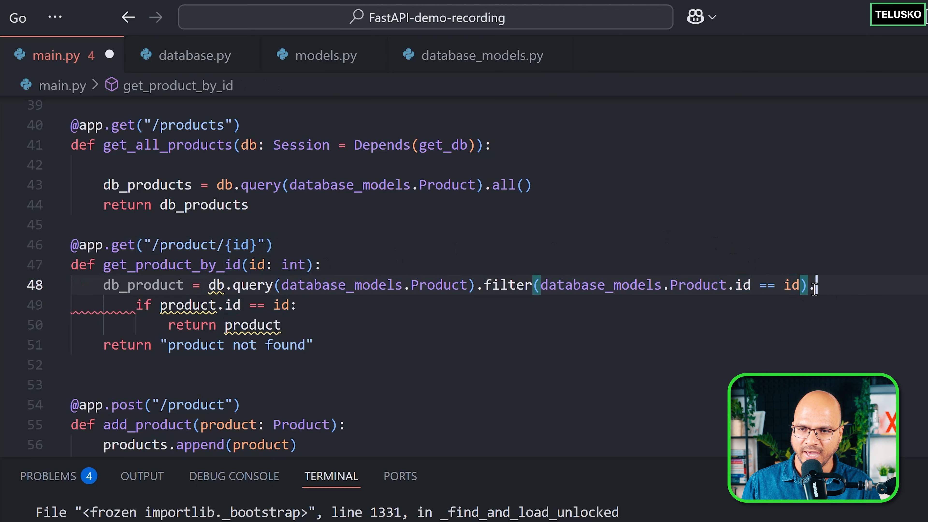
pyautogui.write('first()')
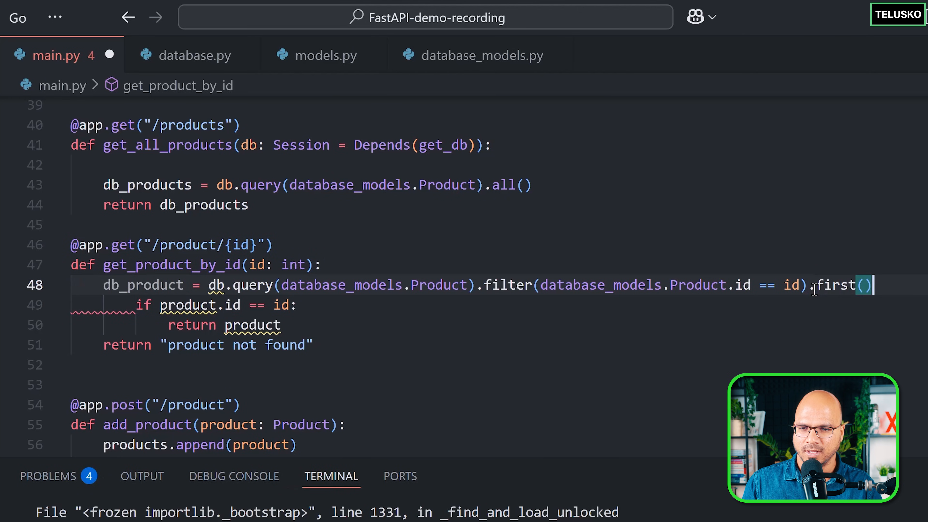
pyautogui.moveTo(142, 285)
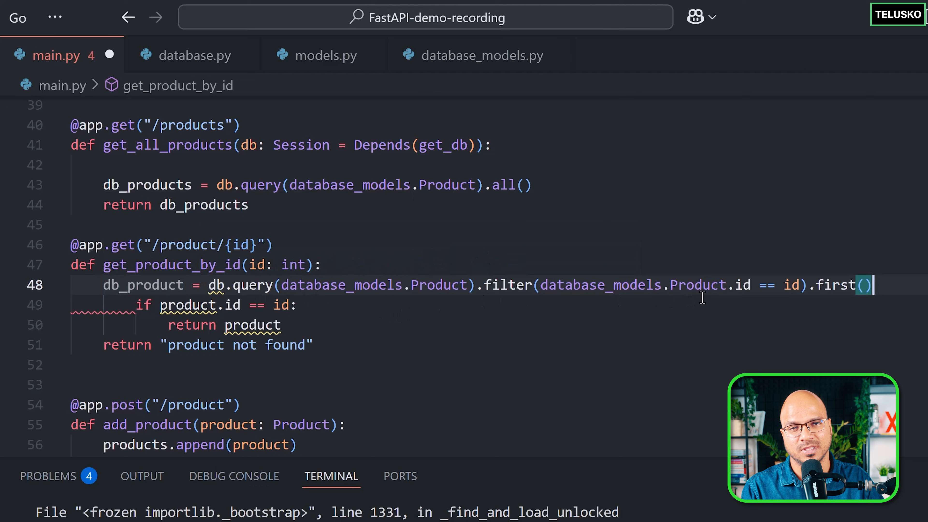
pyautogui.doubleClick(837, 284)
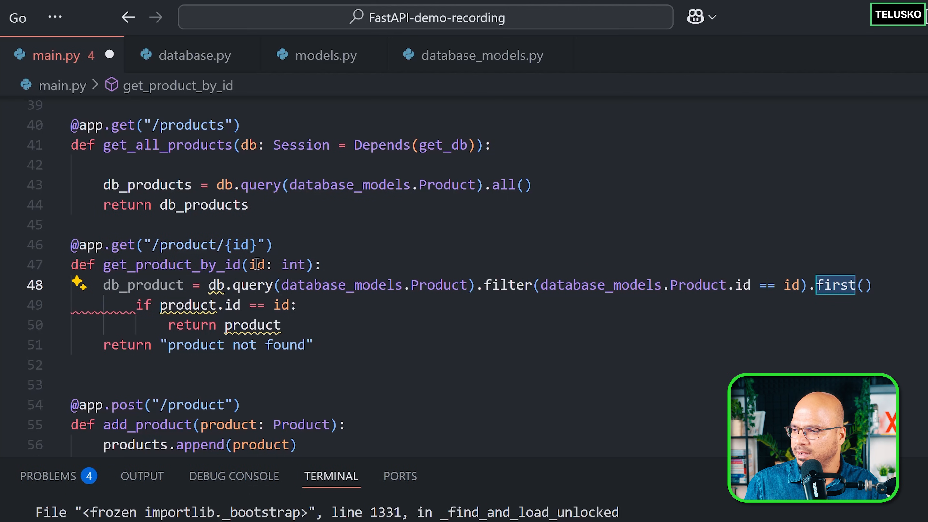
pyautogui.write(', db: Session = Depends(get_db')
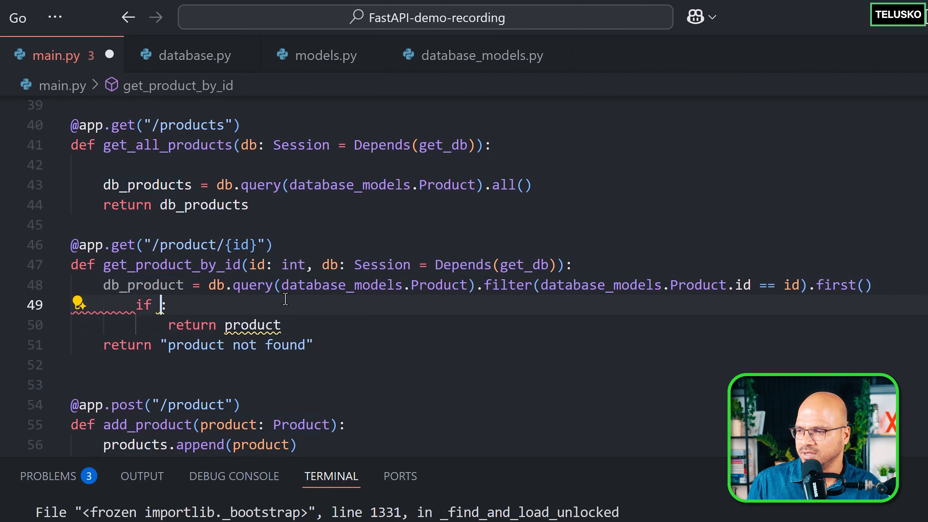
# - Give get_product_by_id db: Session = Depends(get_db), check if db_product and return it, then save
pyautogui.write('db_product')
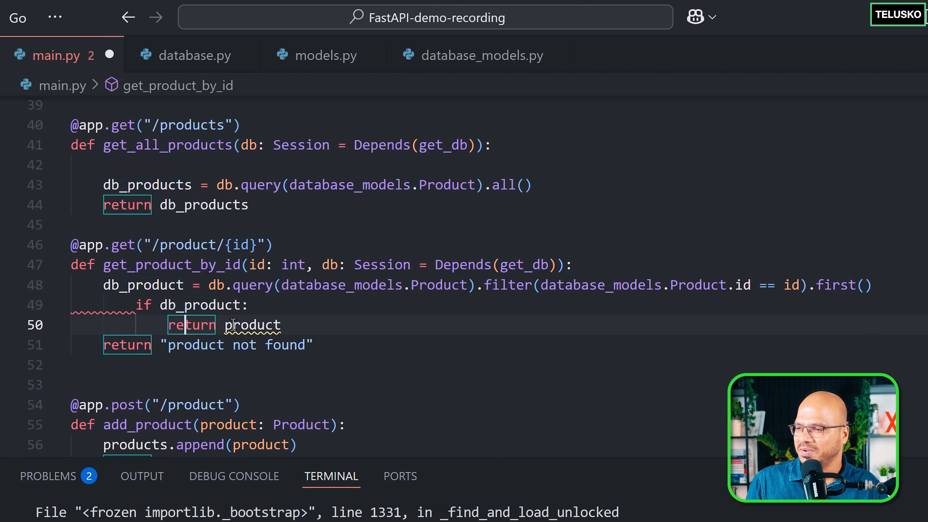
pyautogui.write('db_')
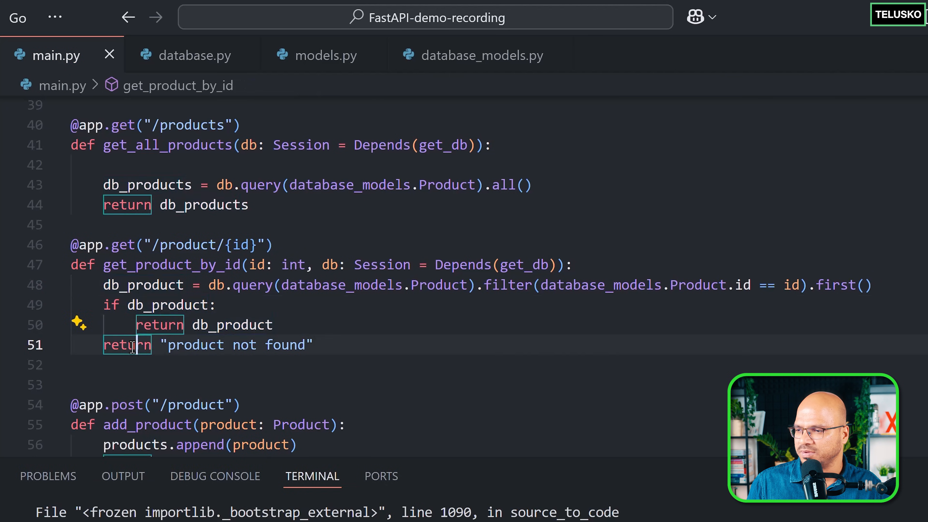
pyautogui.doubleClick(285, 344)
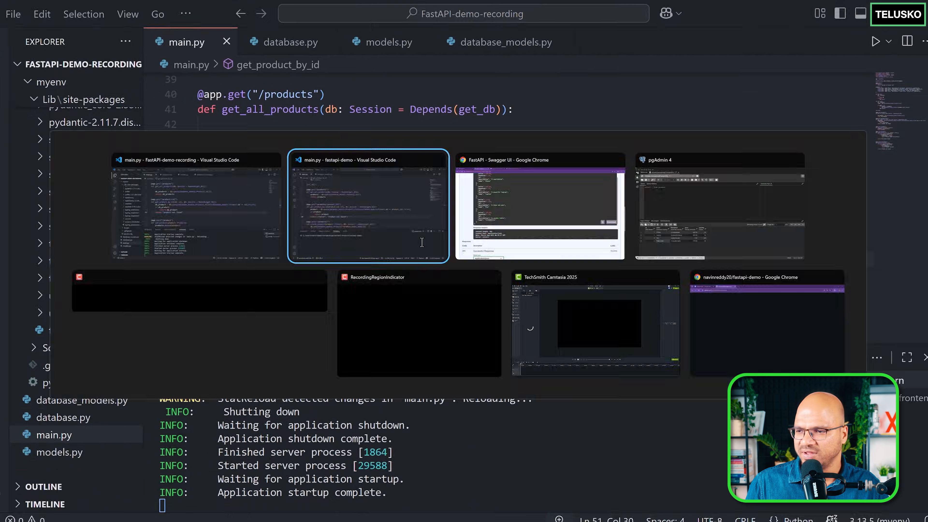
# - In Swagger UI, try GET /product/{id} with id 6 and execute it
pyautogui.click(538, 205)
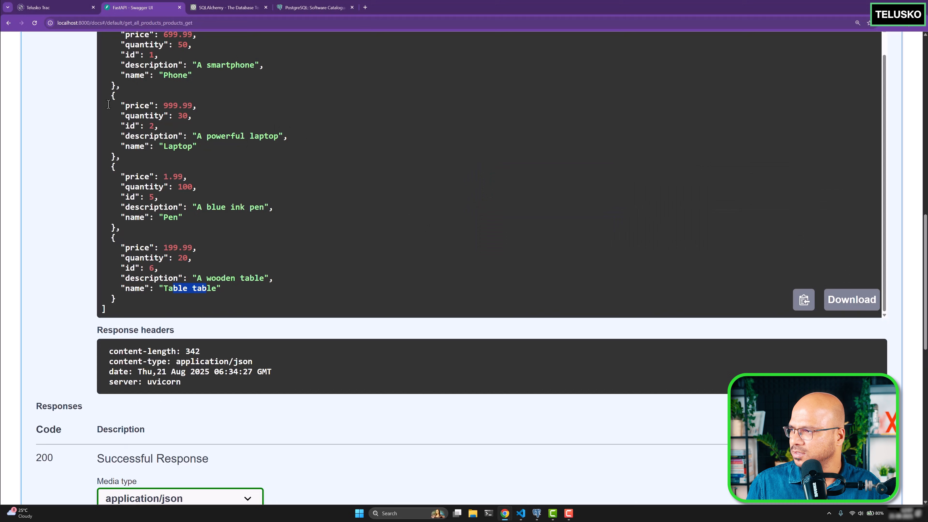
pyautogui.scroll(-3)
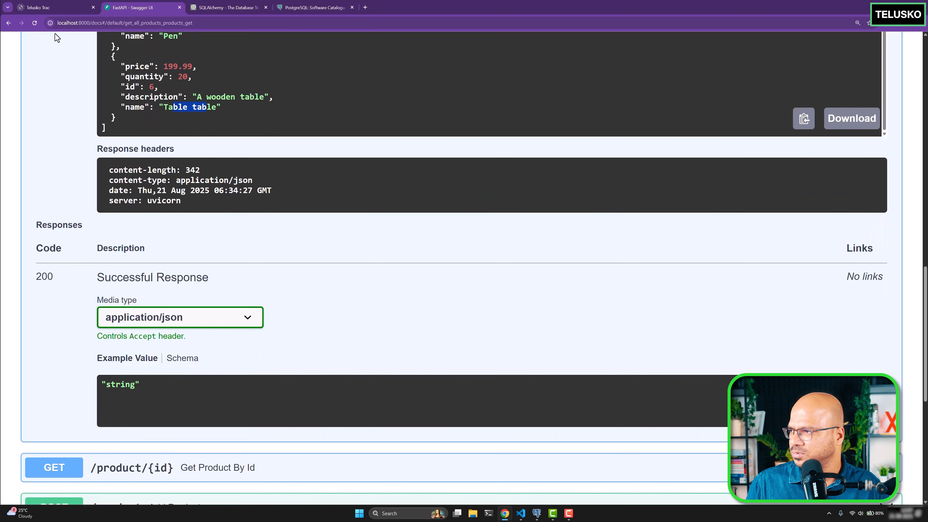
pyautogui.scroll(-3)
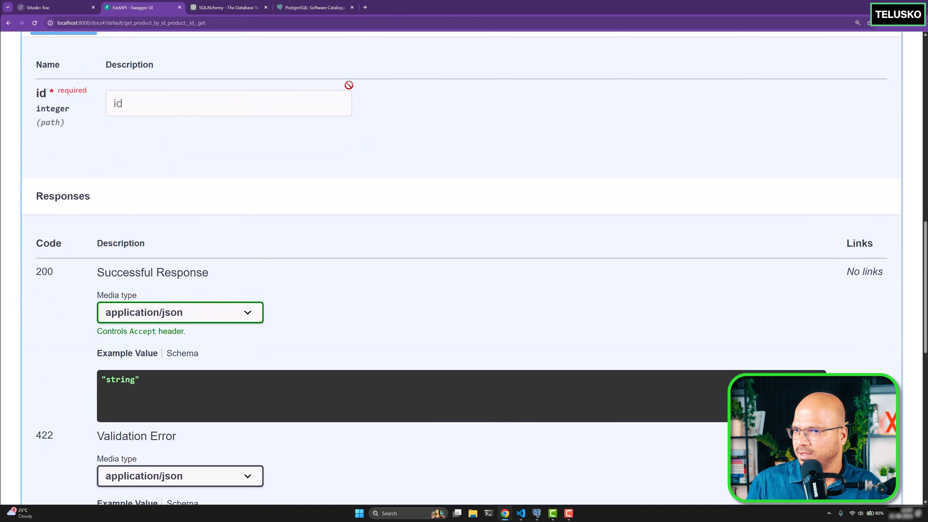
pyautogui.click(851, 54)
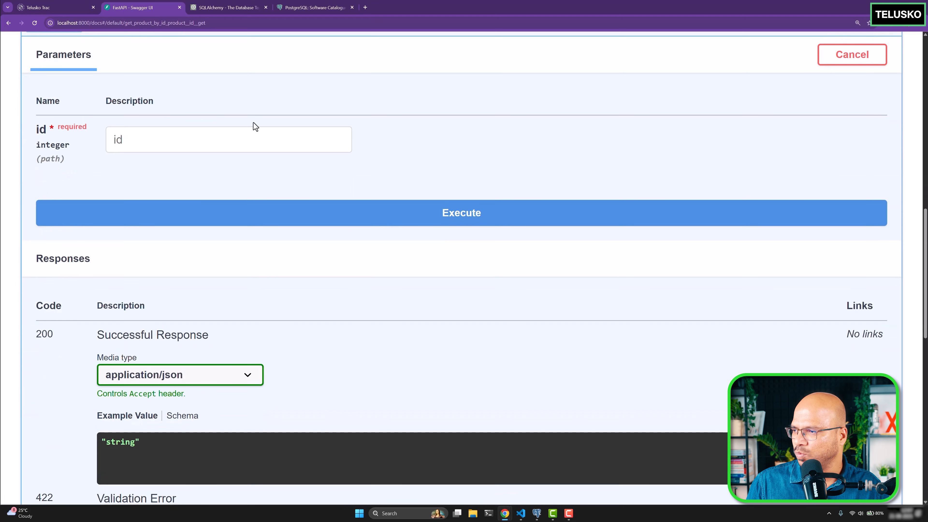
pyautogui.click(461, 213)
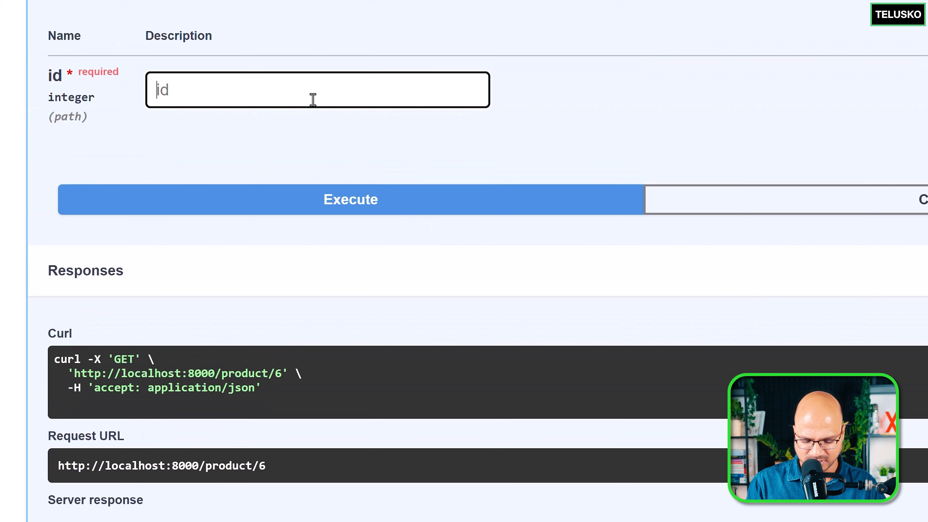
# - Request product id 9 and see the 'product not found' response
pyautogui.click(350, 198)
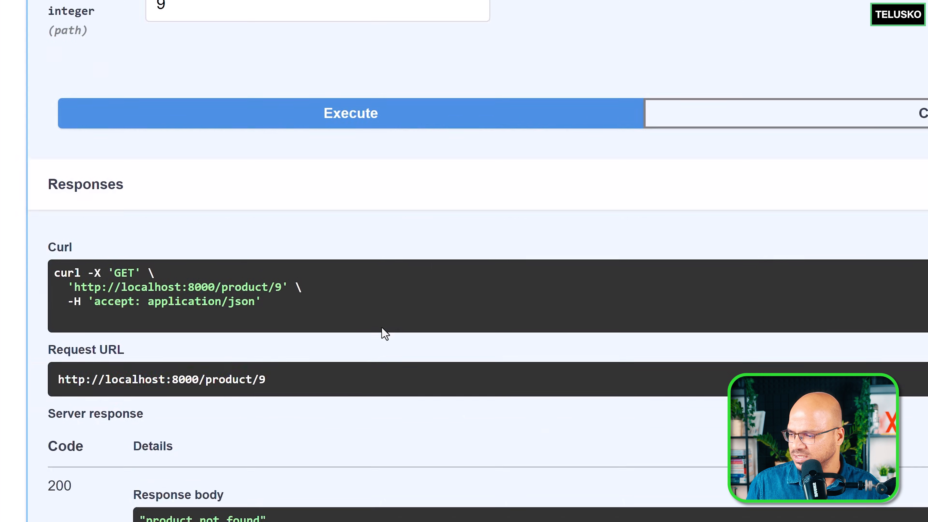
pyautogui.scroll(-3)
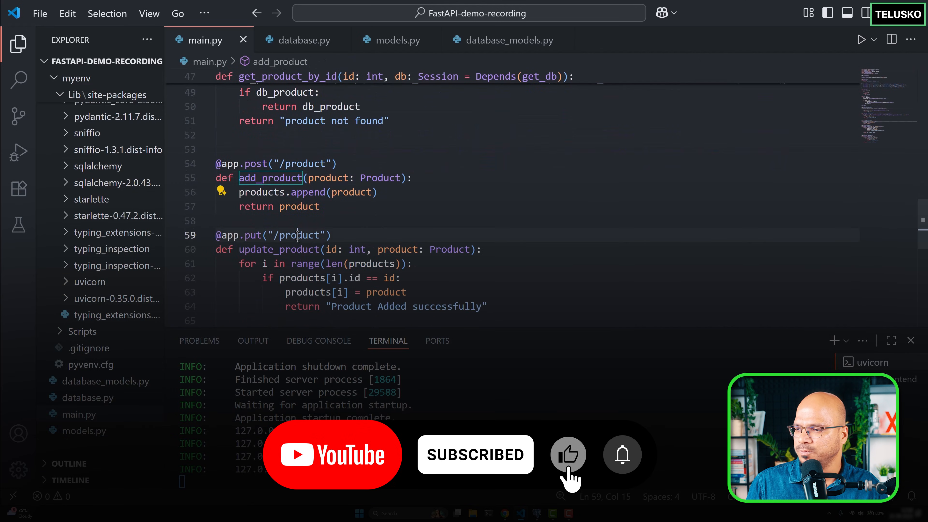
pyautogui.scroll(-3)
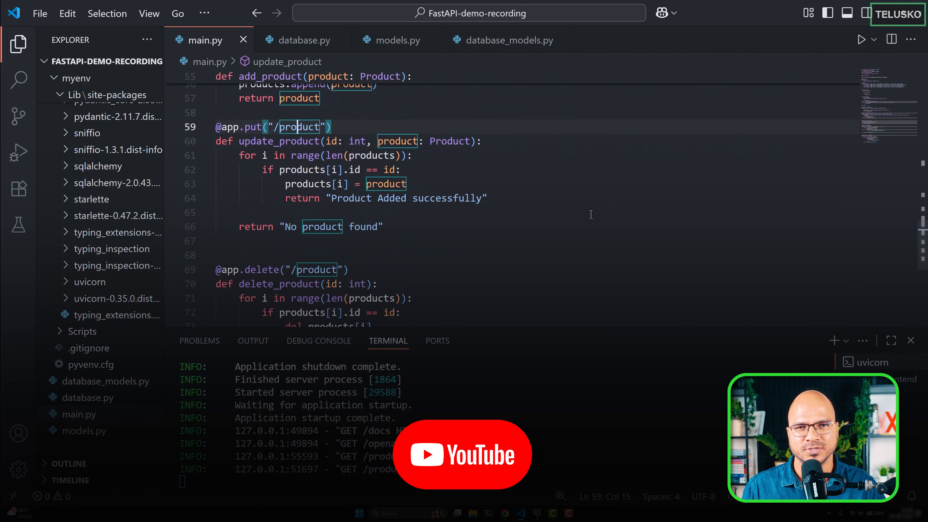